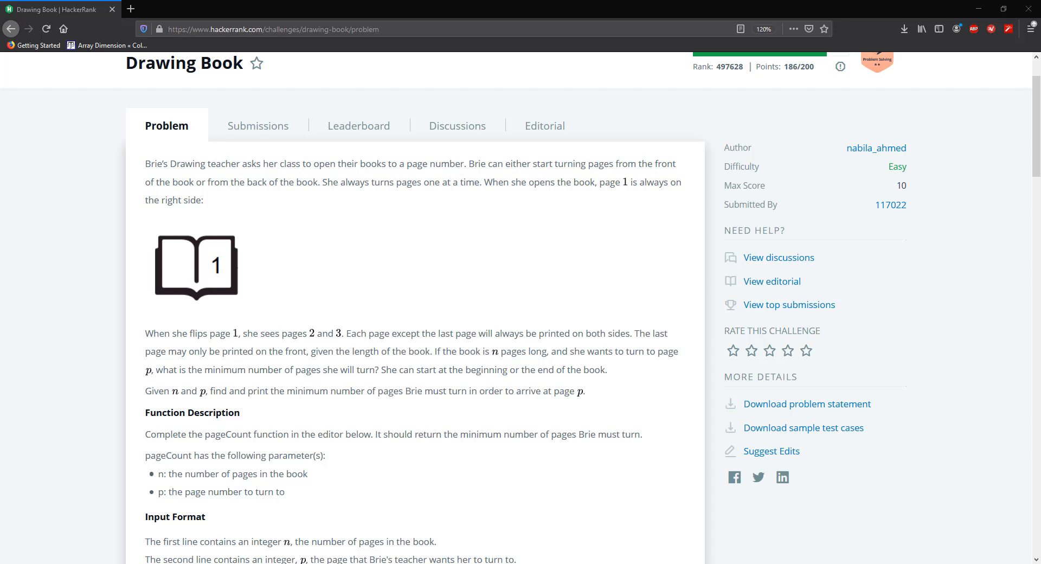
{"action": "mouse_move", "coordinate": [179, 429]}
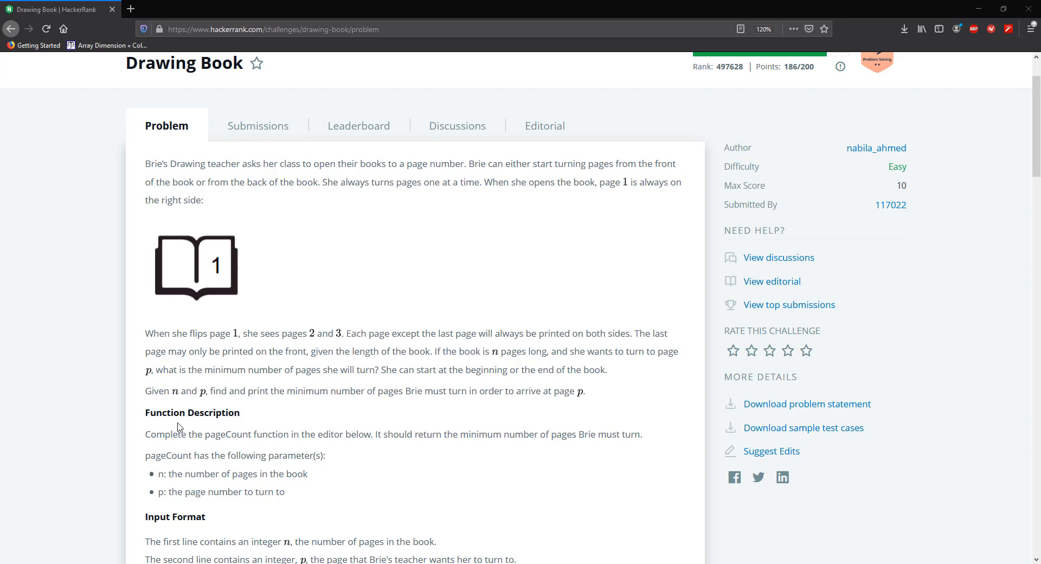
{"action": "mouse_move", "coordinate": [170, 412]}
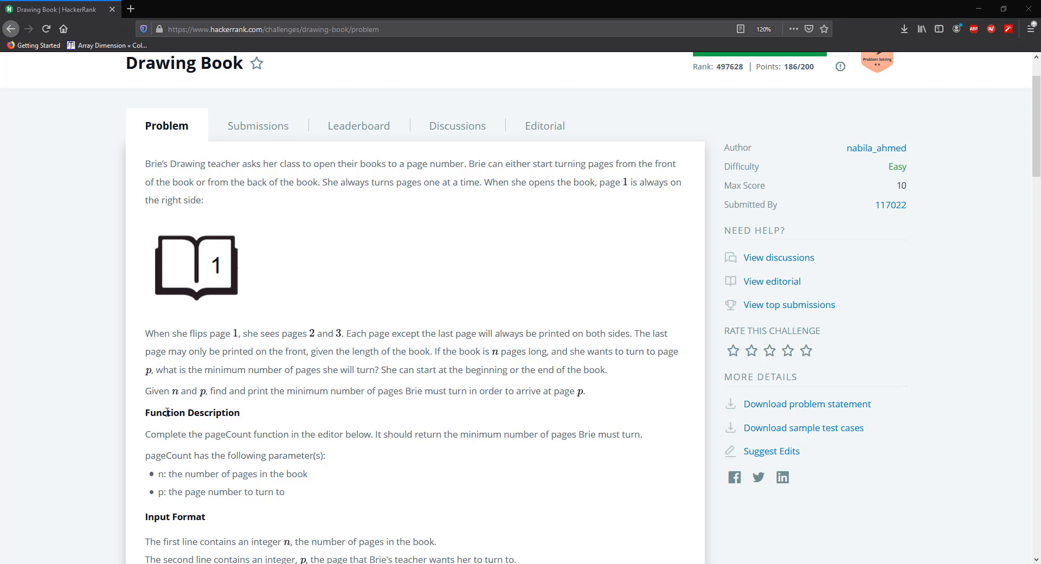
{"action": "mouse_move", "coordinate": [213, 283]}
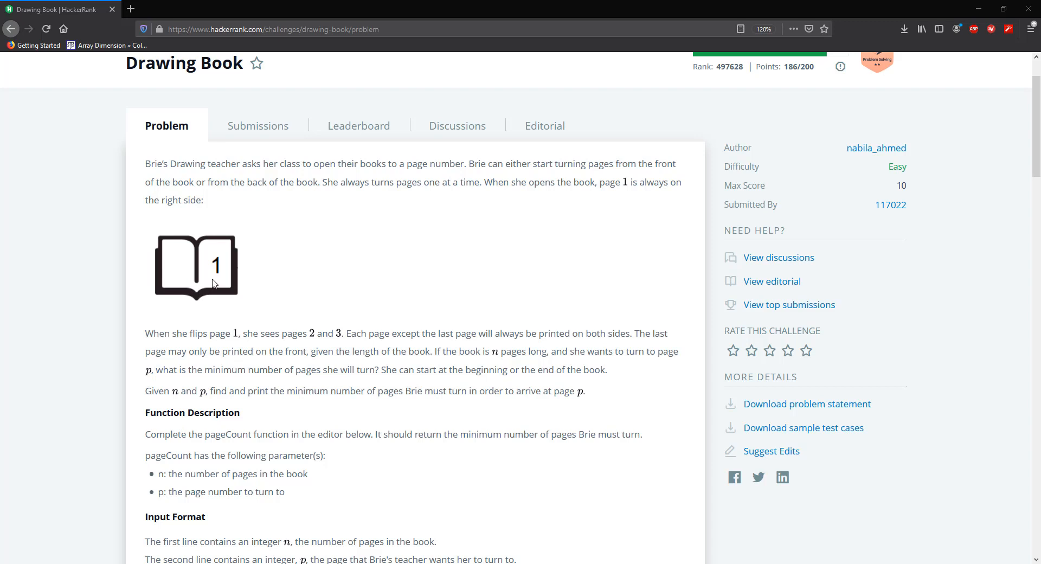
{"action": "mouse_move", "coordinate": [219, 299]}
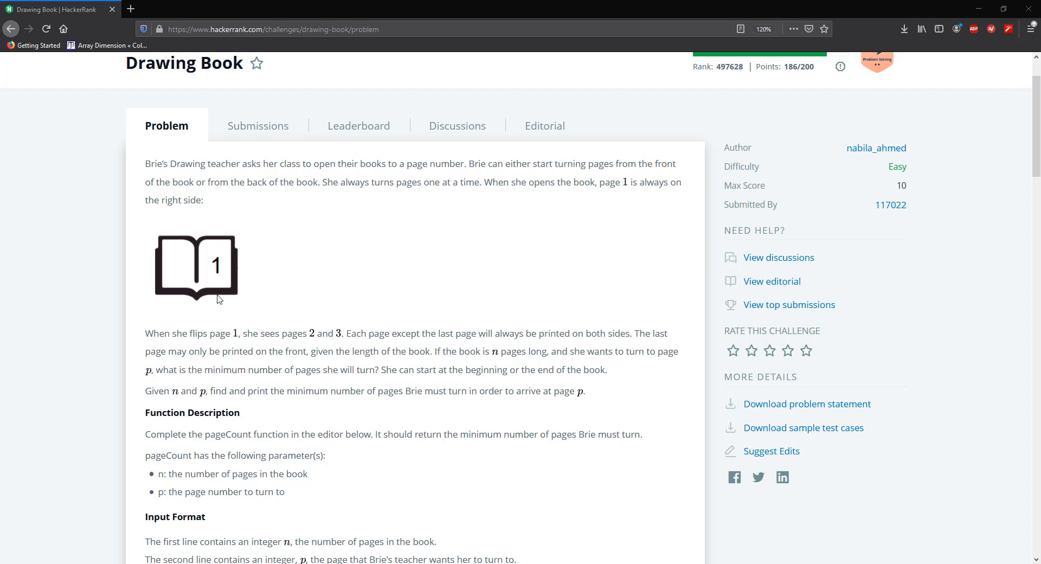
{"action": "mouse_move", "coordinate": [340, 345]}
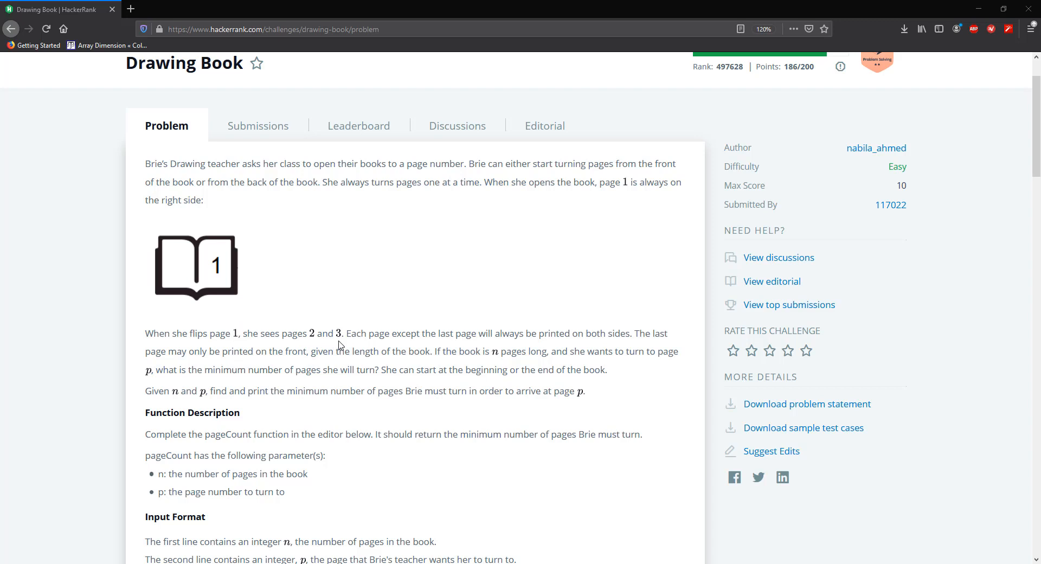
{"action": "mouse_move", "coordinate": [277, 363]}
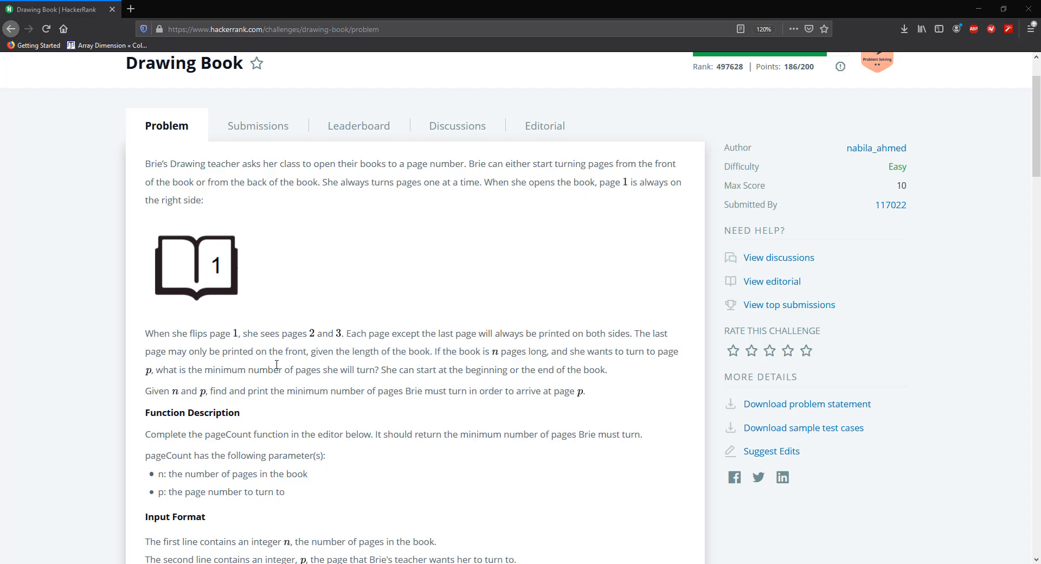
Scroll past the constraints and Sample 0 to Sample Output 1 and Explanation 1.
{"action": "scroll", "scroll_direction": "down", "scroll_amount": 3}
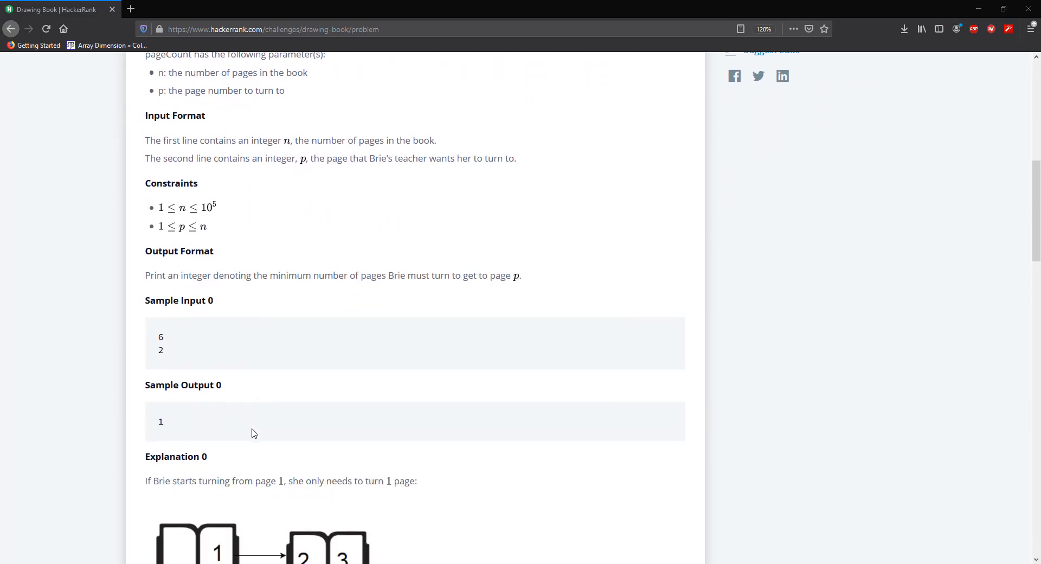
{"action": "scroll", "scroll_direction": "down", "scroll_amount": 3}
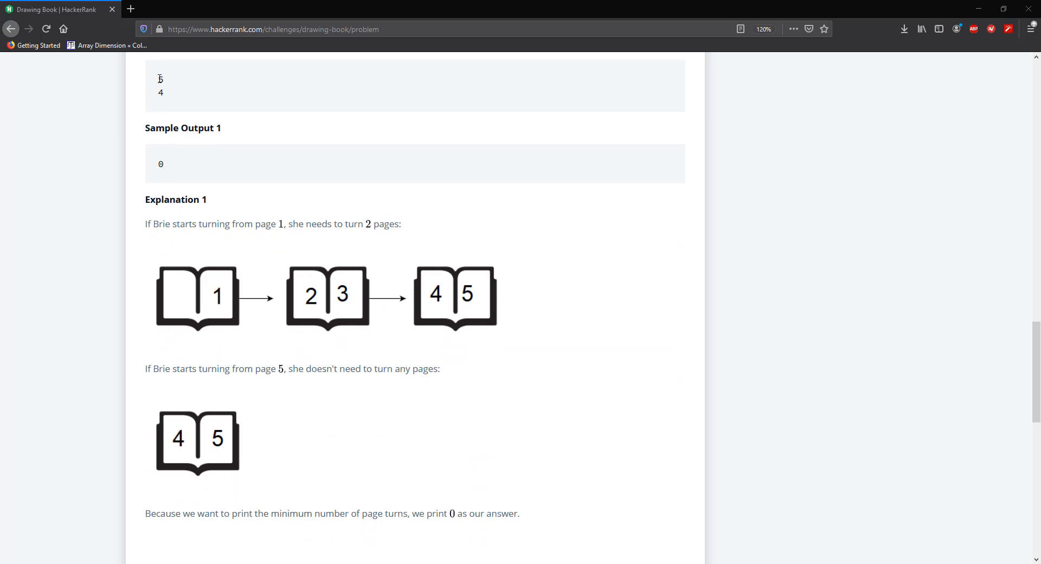
{"action": "double_click", "coordinate": [160, 79]}
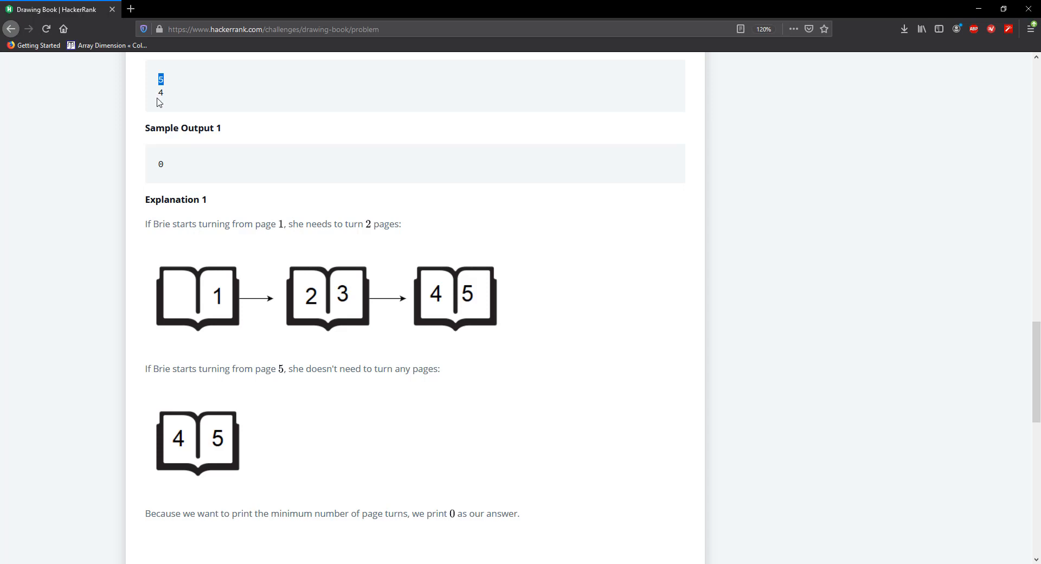
{"action": "mouse_move", "coordinate": [210, 298]}
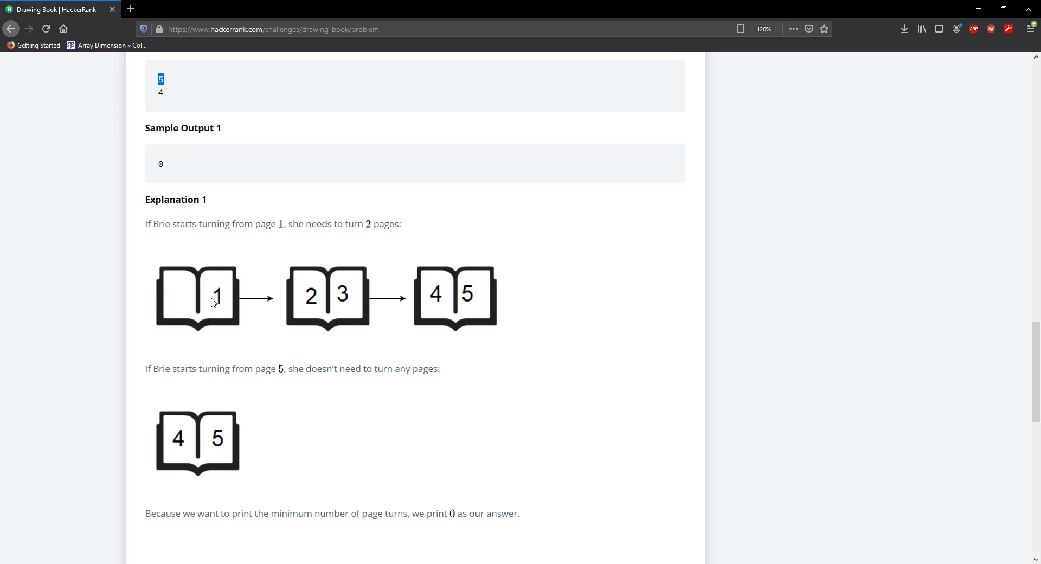
{"action": "mouse_move", "coordinate": [345, 312]}
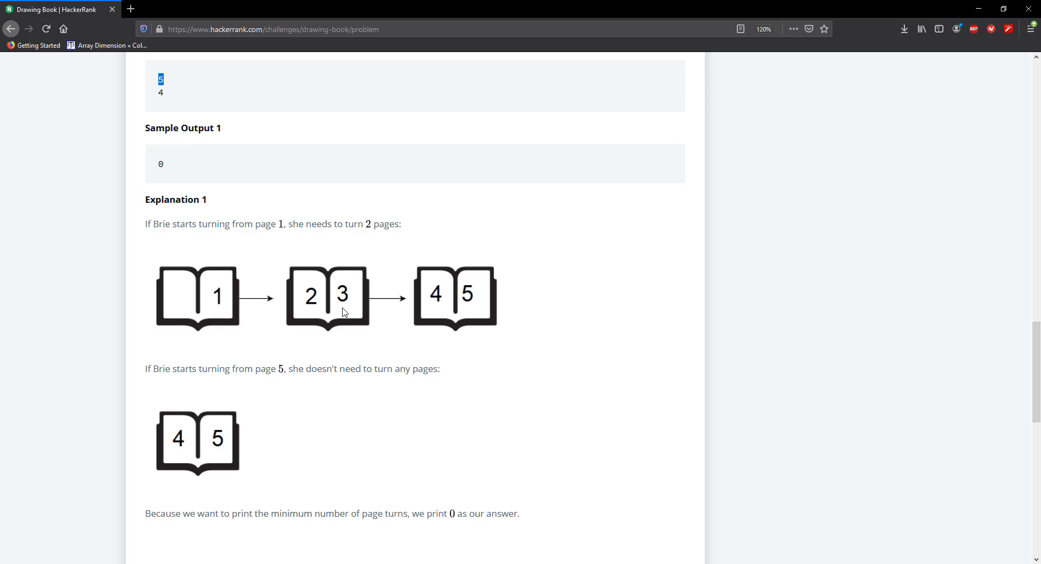
{"action": "mouse_move", "coordinate": [453, 309]}
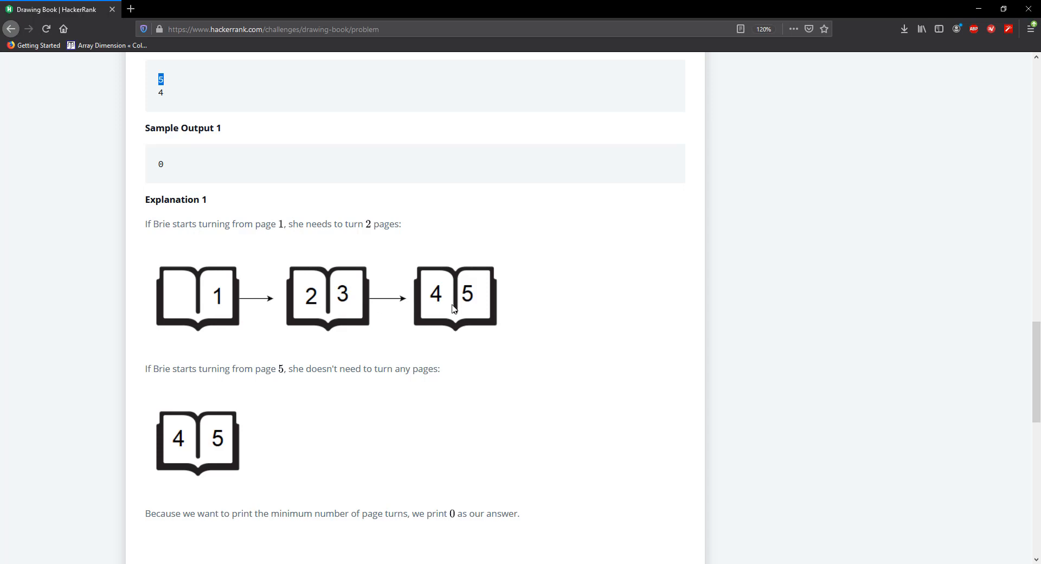
{"action": "mouse_move", "coordinate": [167, 103]}
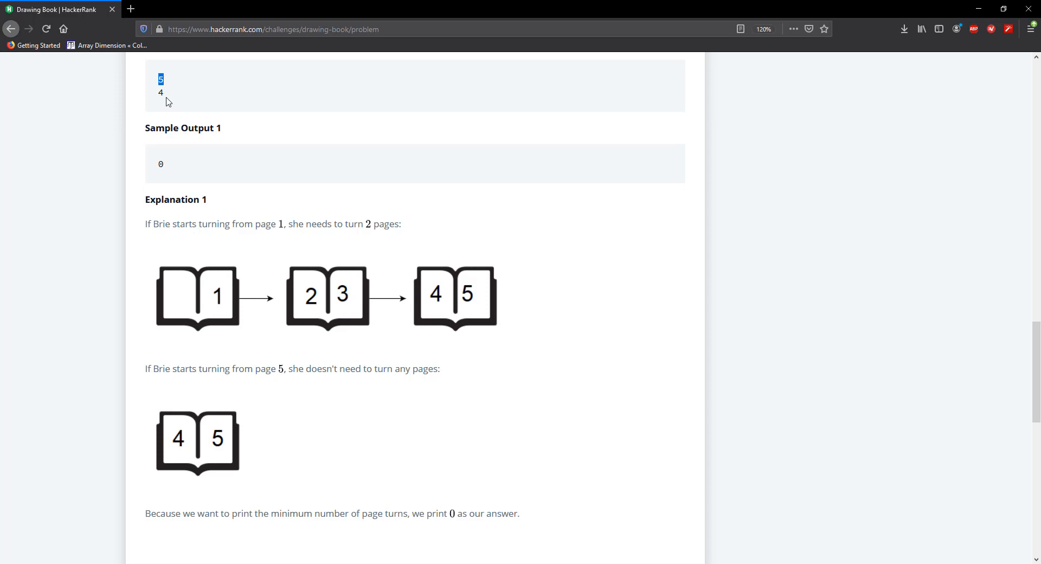
{"action": "mouse_move", "coordinate": [433, 305]}
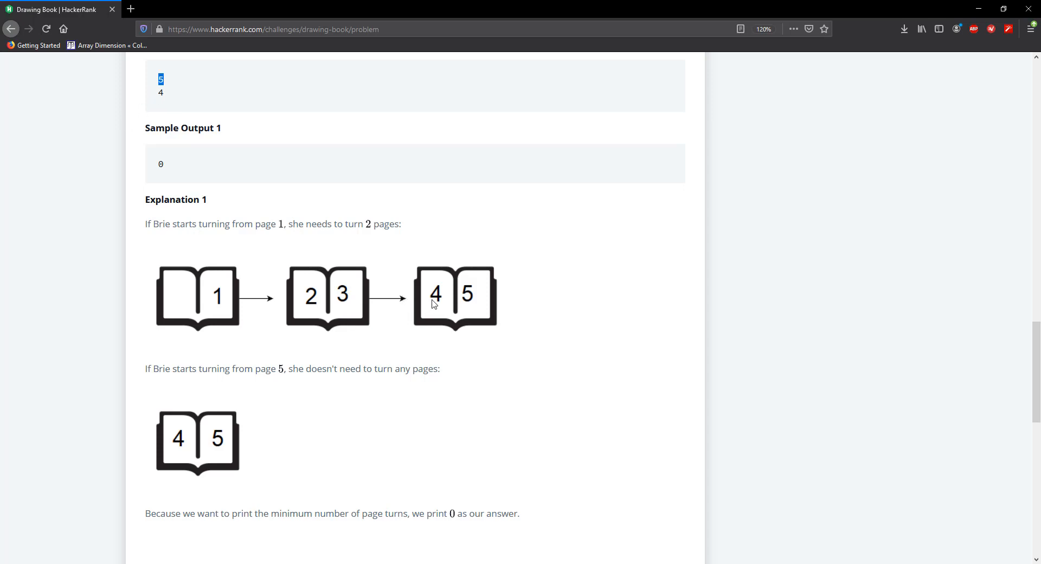
{"action": "mouse_move", "coordinate": [449, 304]}
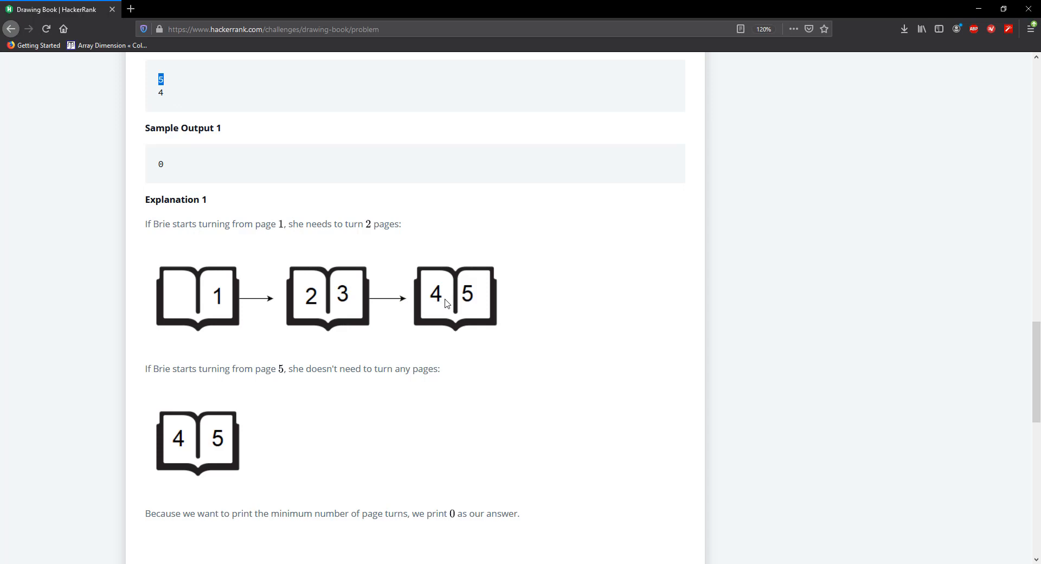
{"action": "mouse_move", "coordinate": [207, 298]}
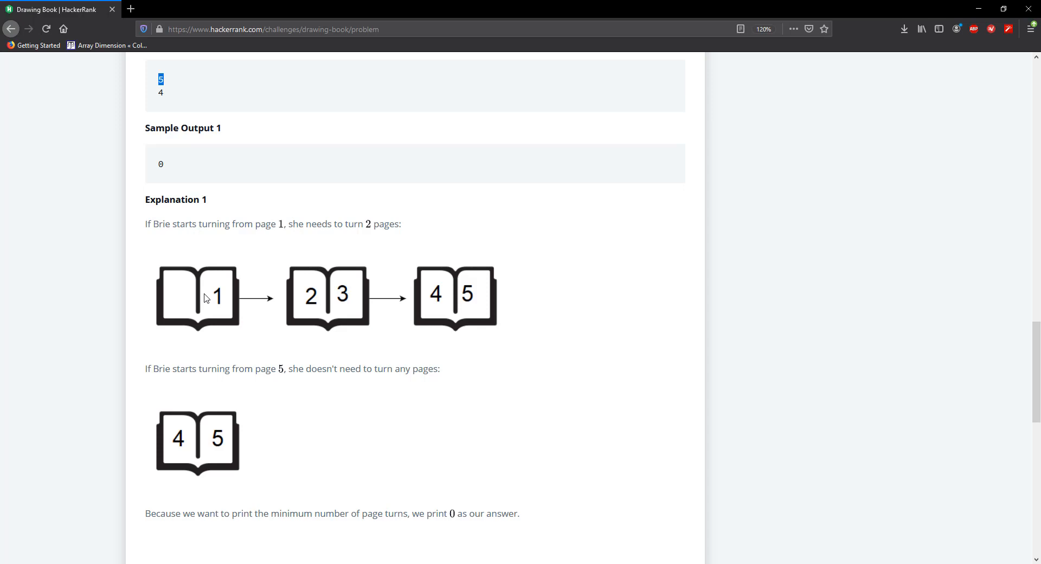
{"action": "mouse_move", "coordinate": [219, 382]}
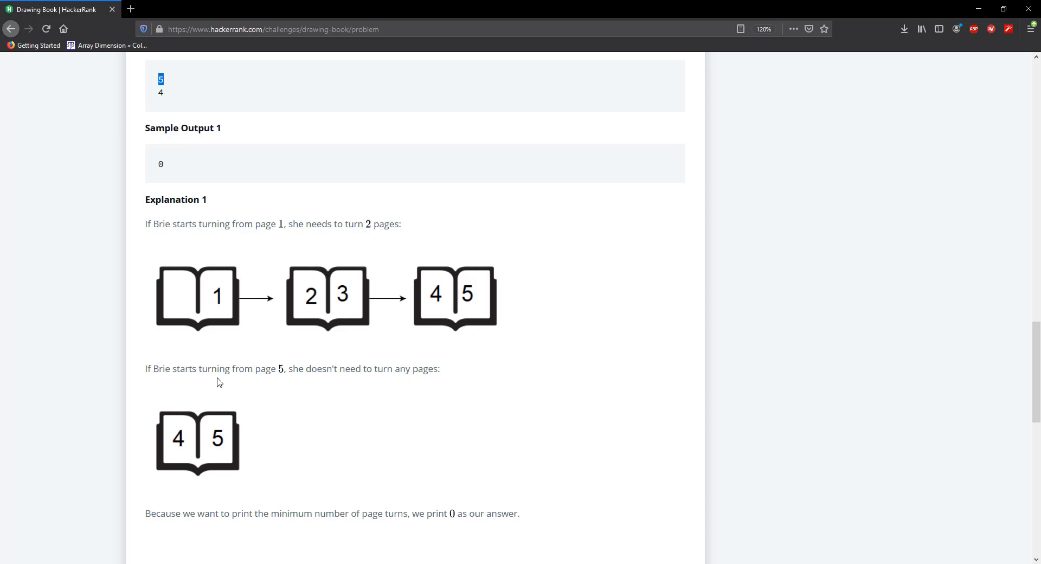
{"action": "mouse_move", "coordinate": [224, 443]}
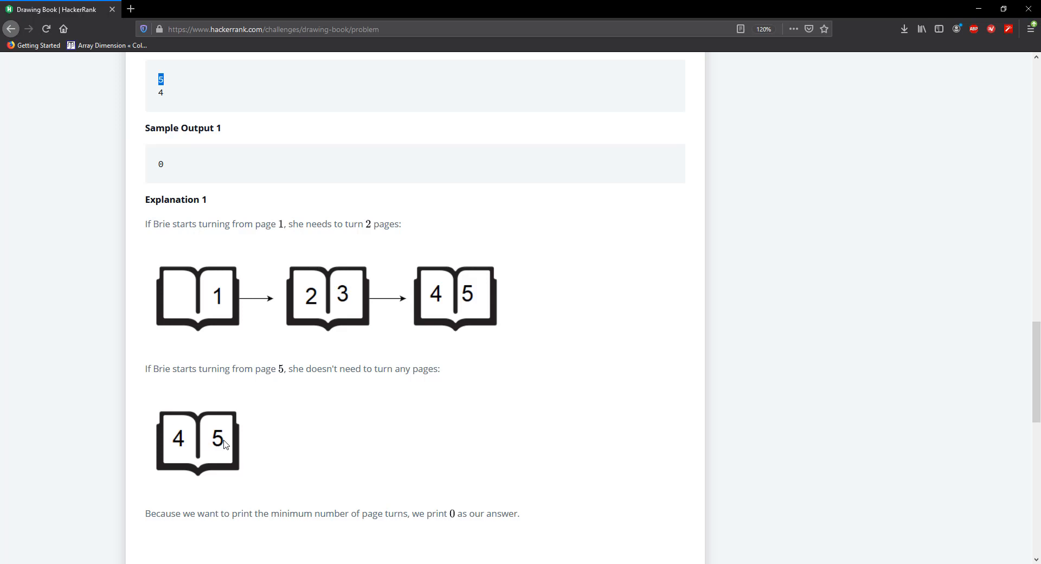
{"action": "mouse_move", "coordinate": [227, 452]}
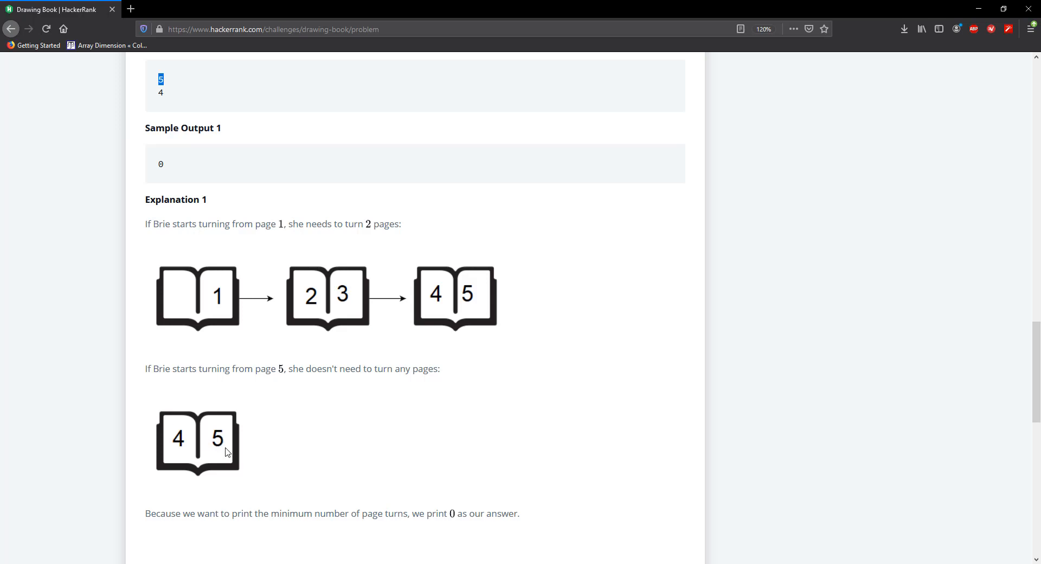
{"action": "mouse_move", "coordinate": [190, 452]}
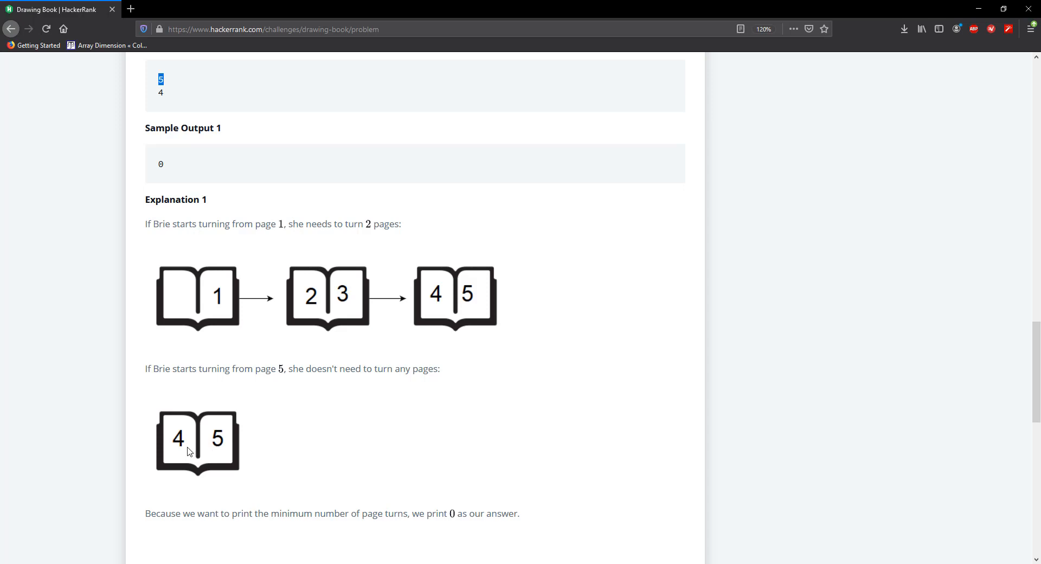
{"action": "mouse_move", "coordinate": [228, 453]}
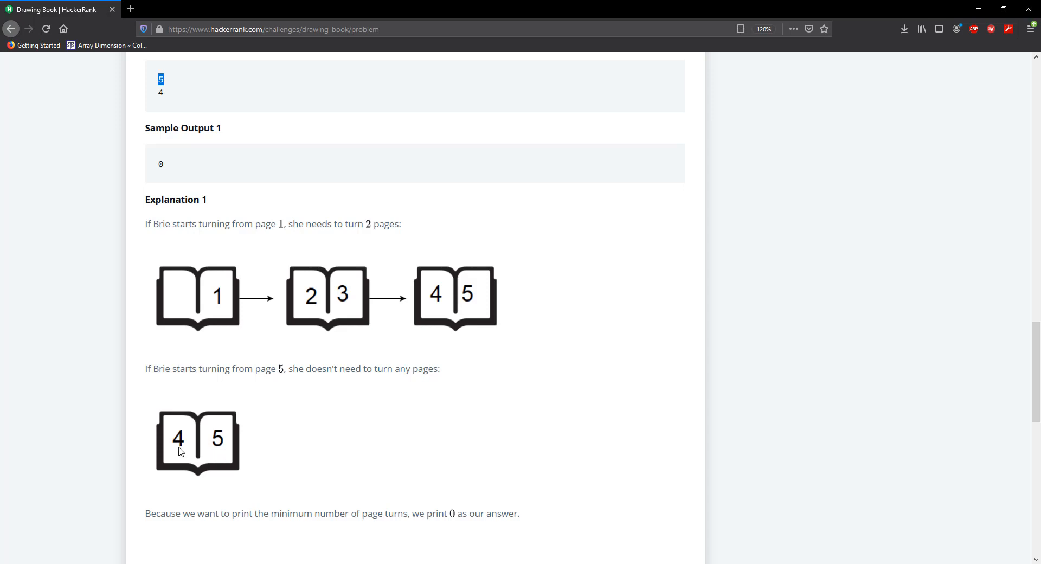
{"action": "mouse_move", "coordinate": [215, 457]}
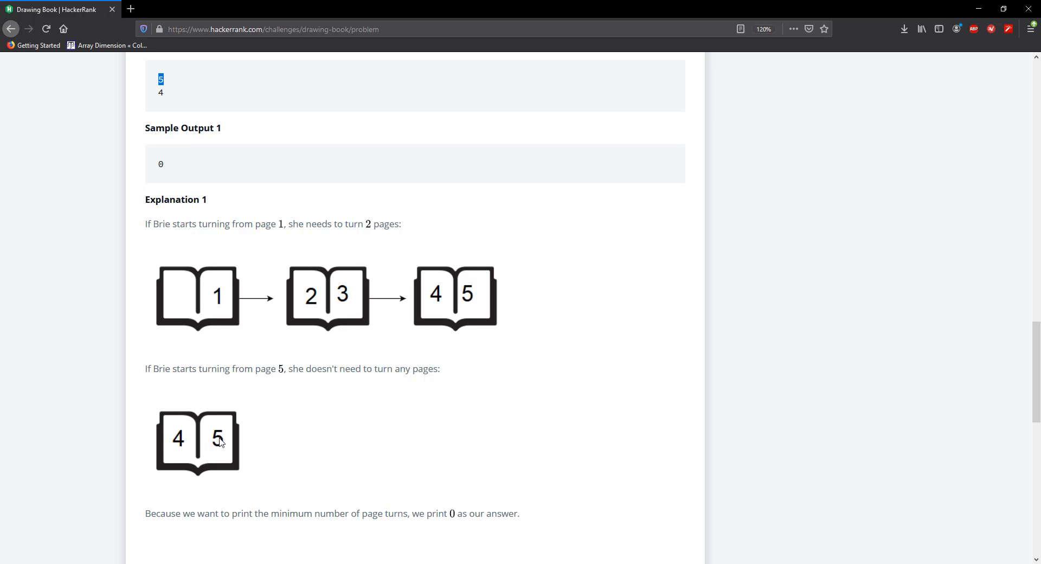
{"action": "mouse_move", "coordinate": [215, 444]}
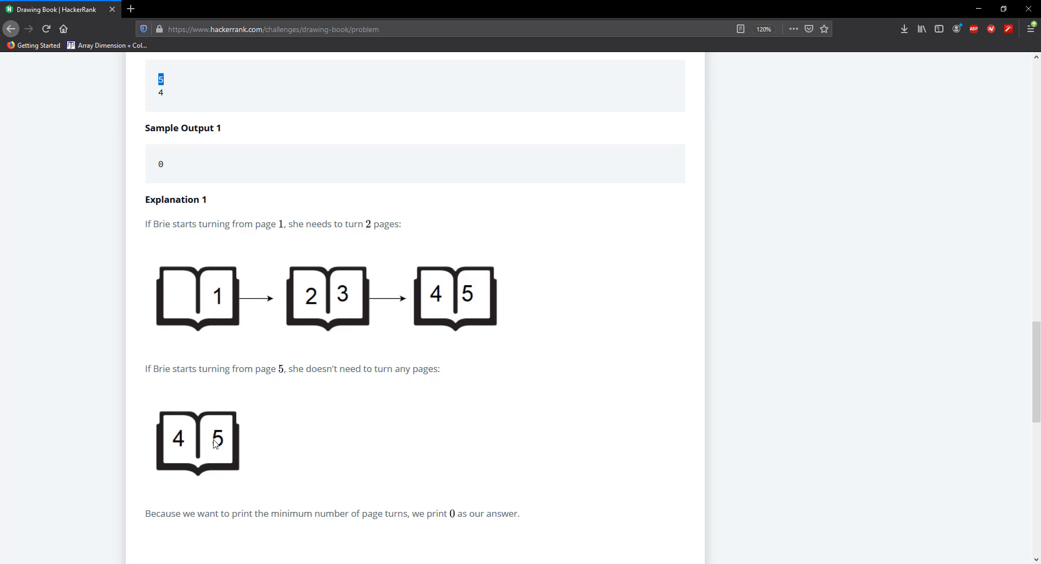
{"action": "mouse_move", "coordinate": [218, 452]}
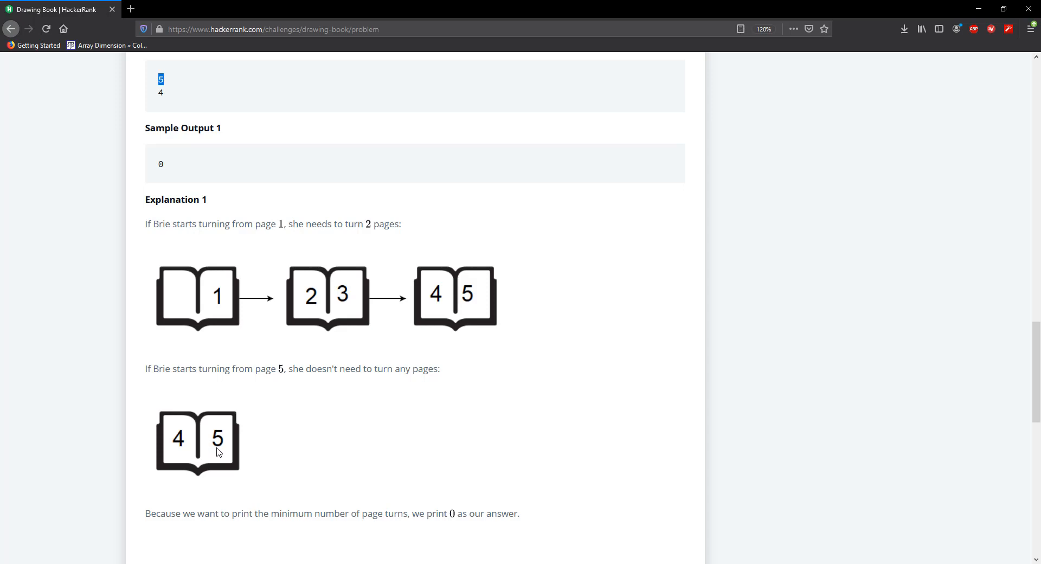
{"action": "mouse_move", "coordinate": [220, 451]}
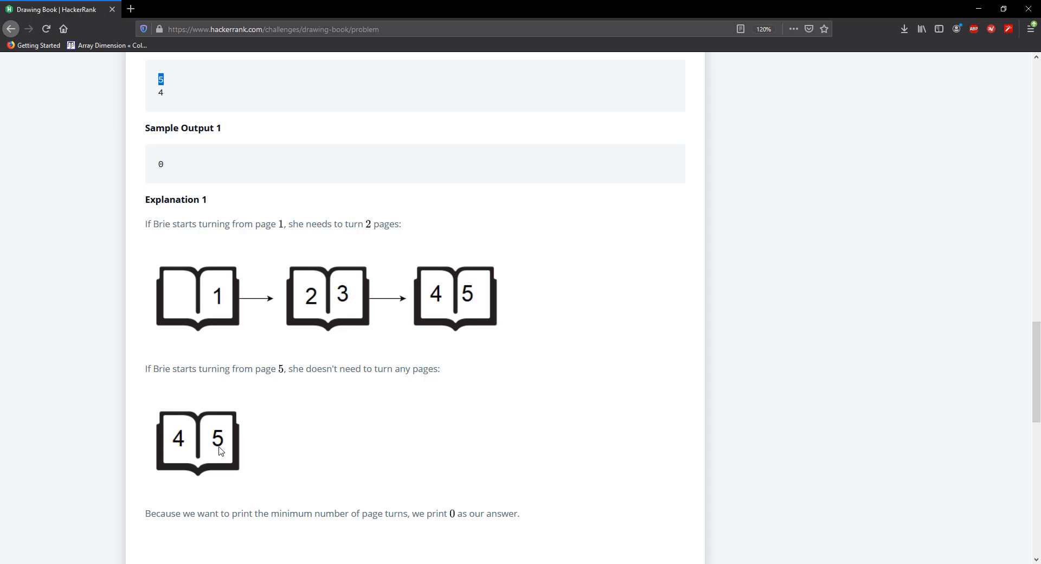
{"action": "mouse_move", "coordinate": [221, 453]}
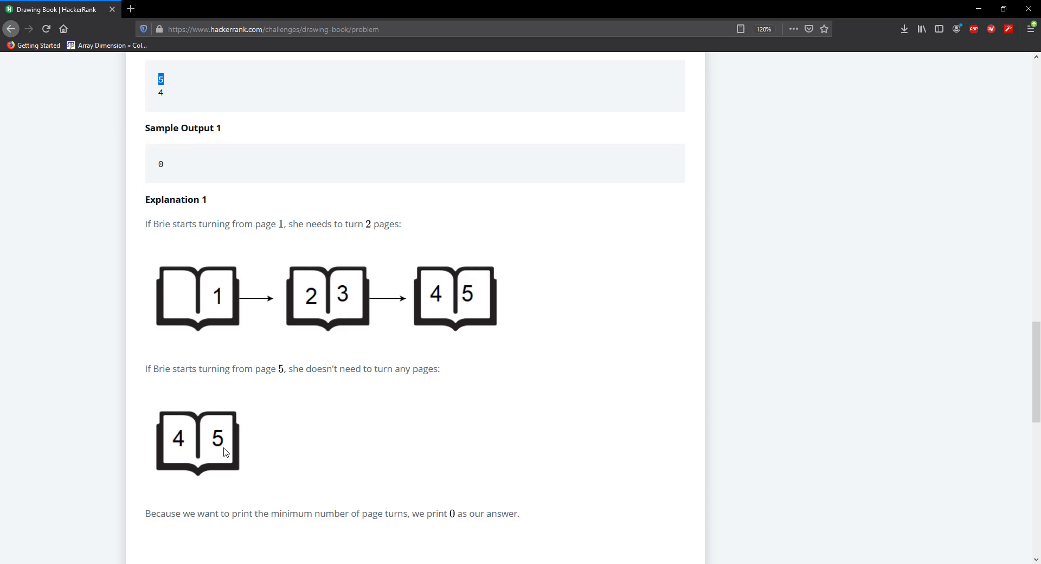
{"action": "mouse_move", "coordinate": [465, 324]}
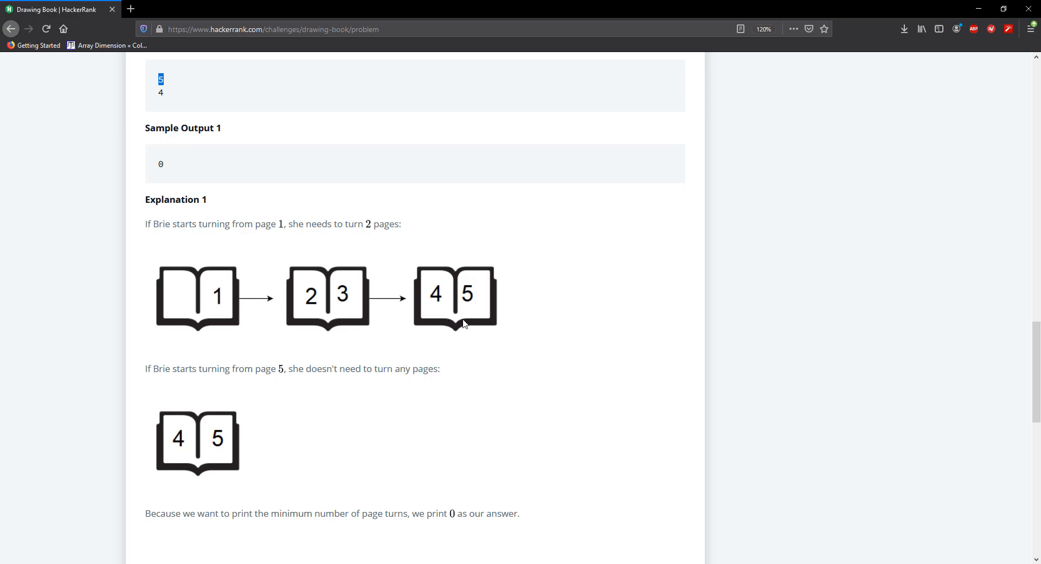
{"action": "mouse_move", "coordinate": [424, 320]}
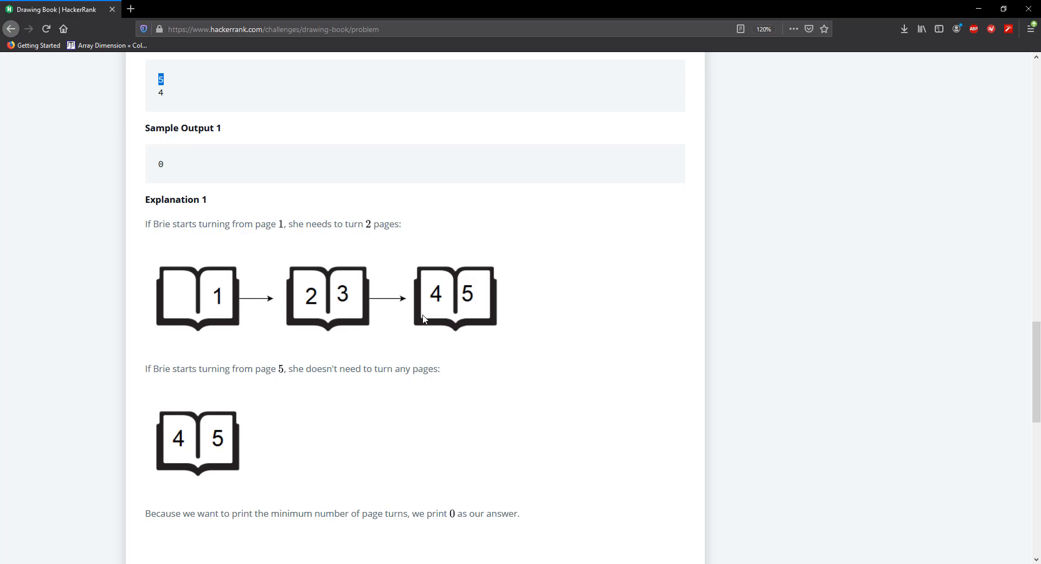
{"action": "mouse_move", "coordinate": [447, 324]}
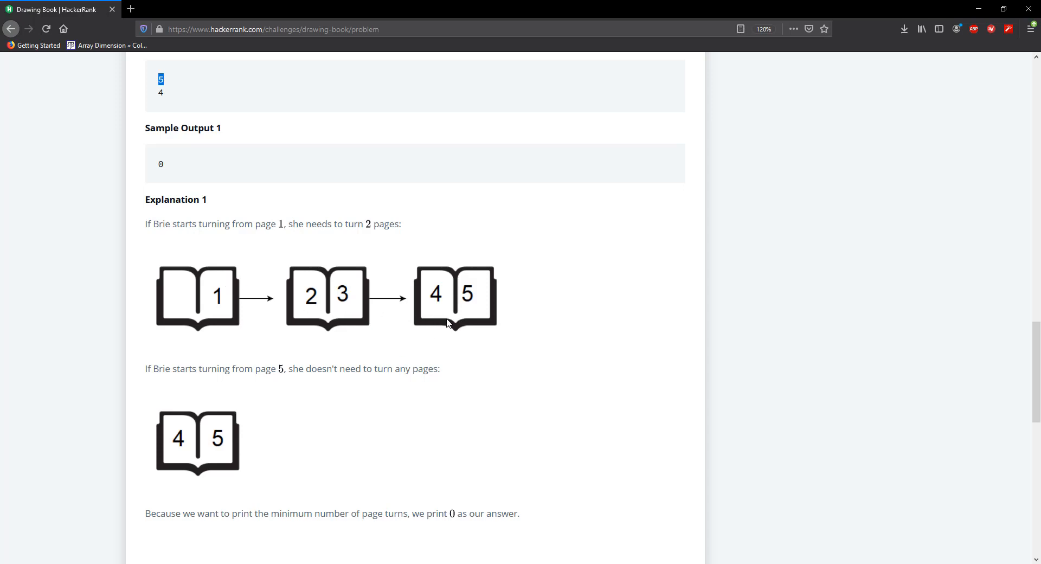
{"action": "mouse_move", "coordinate": [443, 321]}
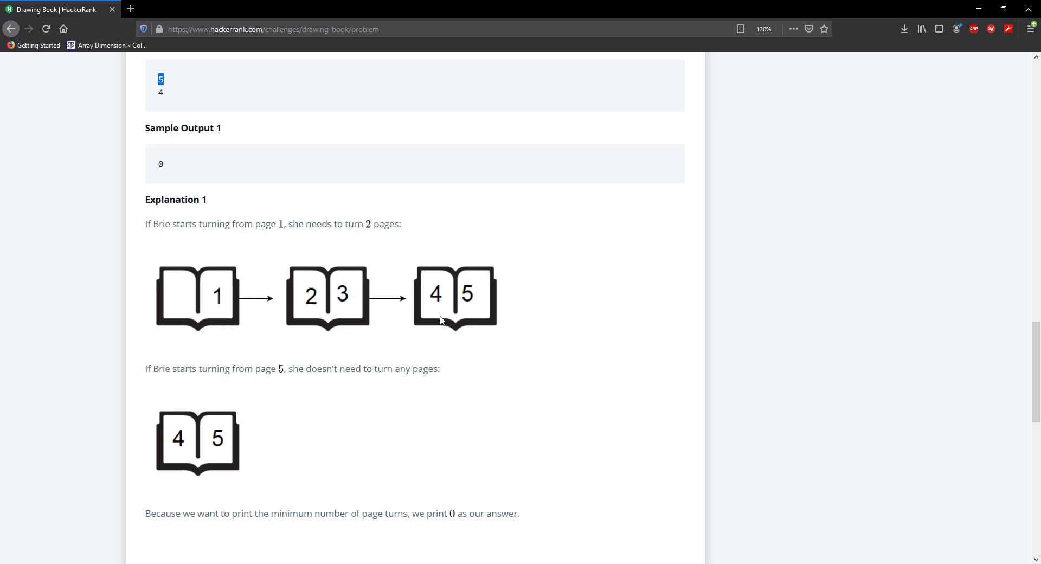
{"action": "mouse_move", "coordinate": [441, 305]}
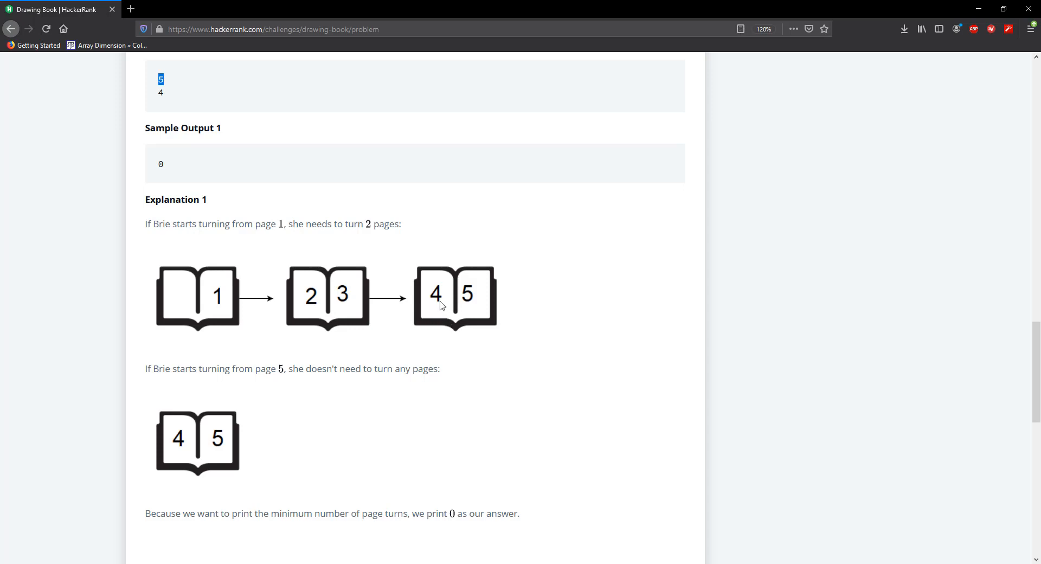
{"action": "mouse_move", "coordinate": [422, 321]}
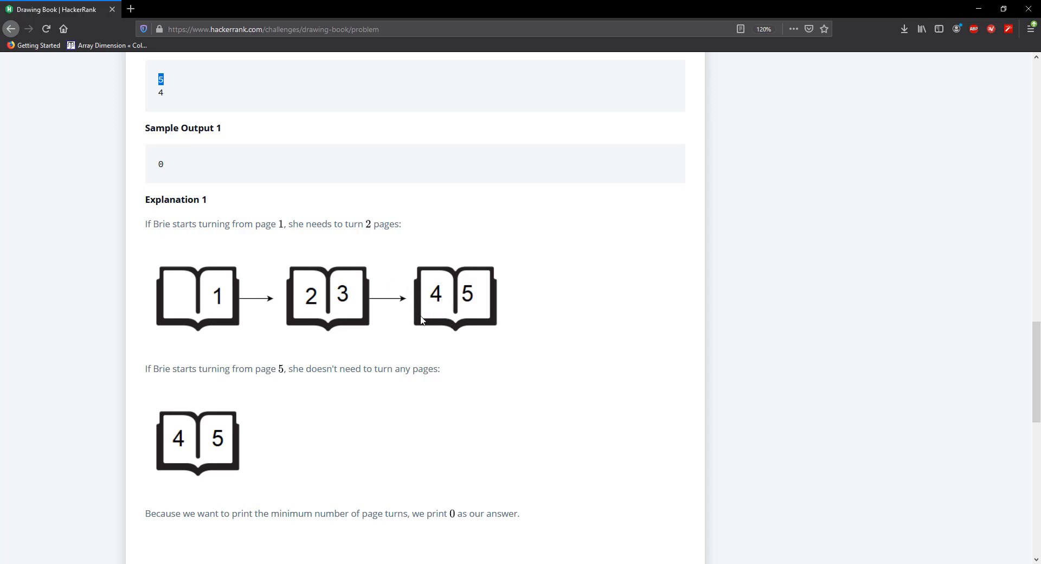
{"action": "mouse_move", "coordinate": [439, 307]}
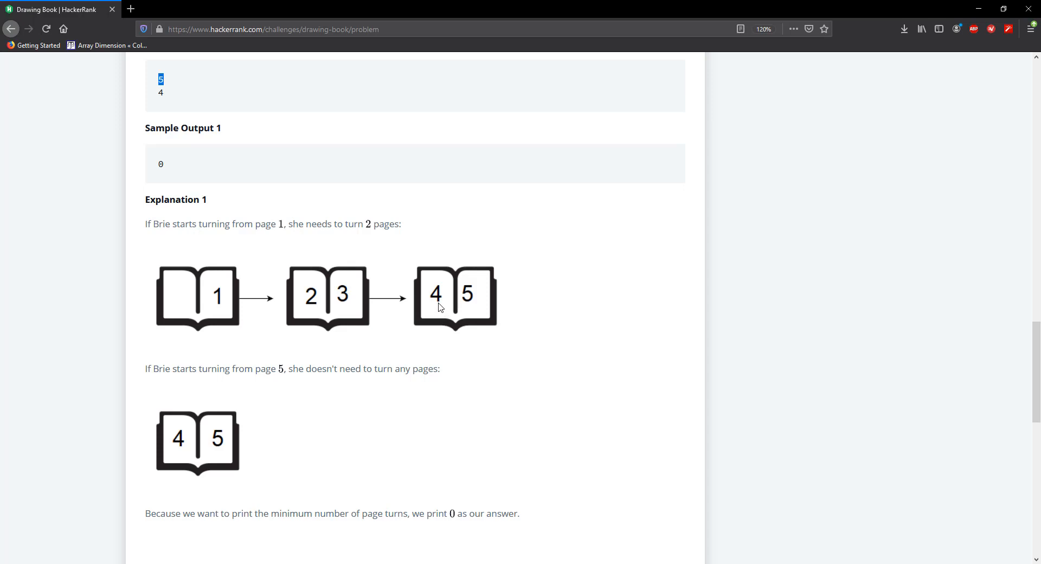
{"action": "mouse_move", "coordinate": [221, 316]}
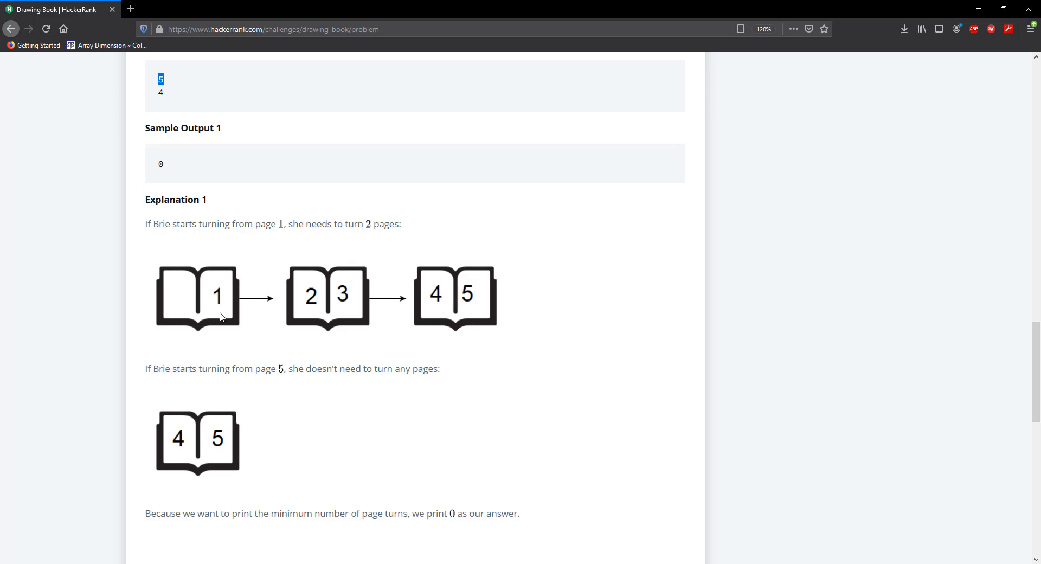
{"action": "mouse_move", "coordinate": [220, 445]}
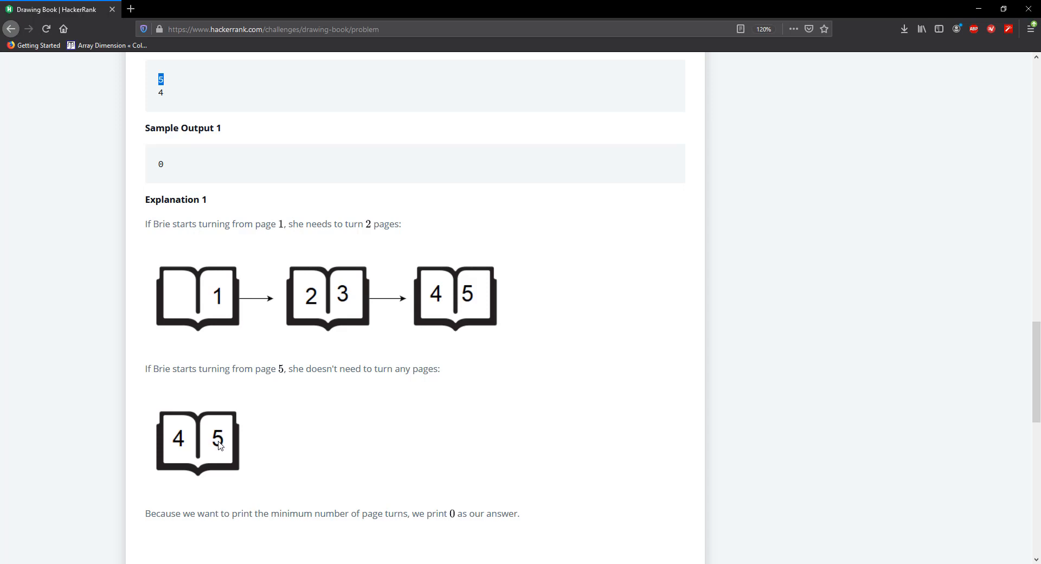
{"action": "mouse_move", "coordinate": [432, 295]}
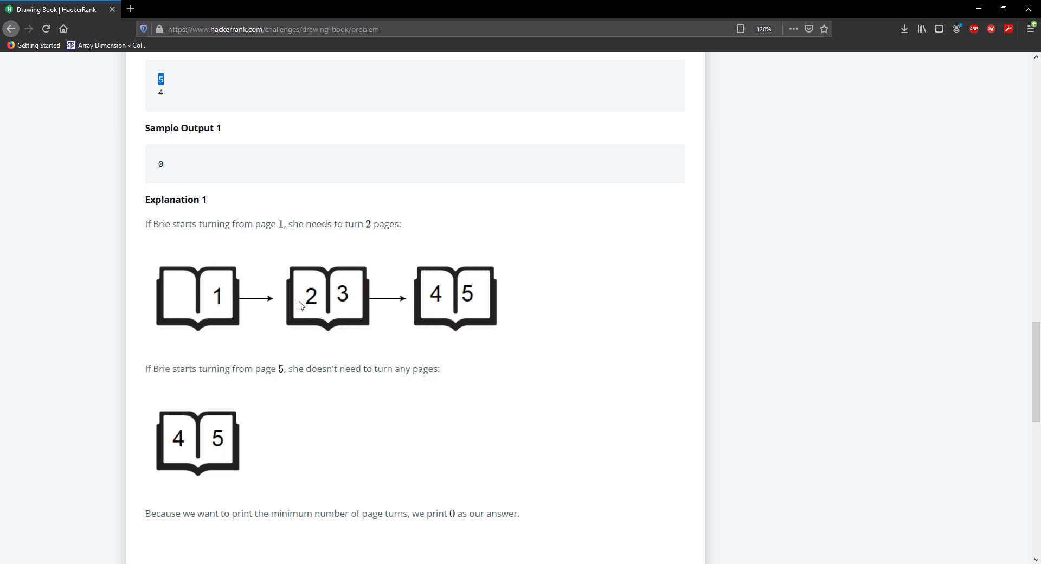
{"action": "mouse_move", "coordinate": [363, 341]}
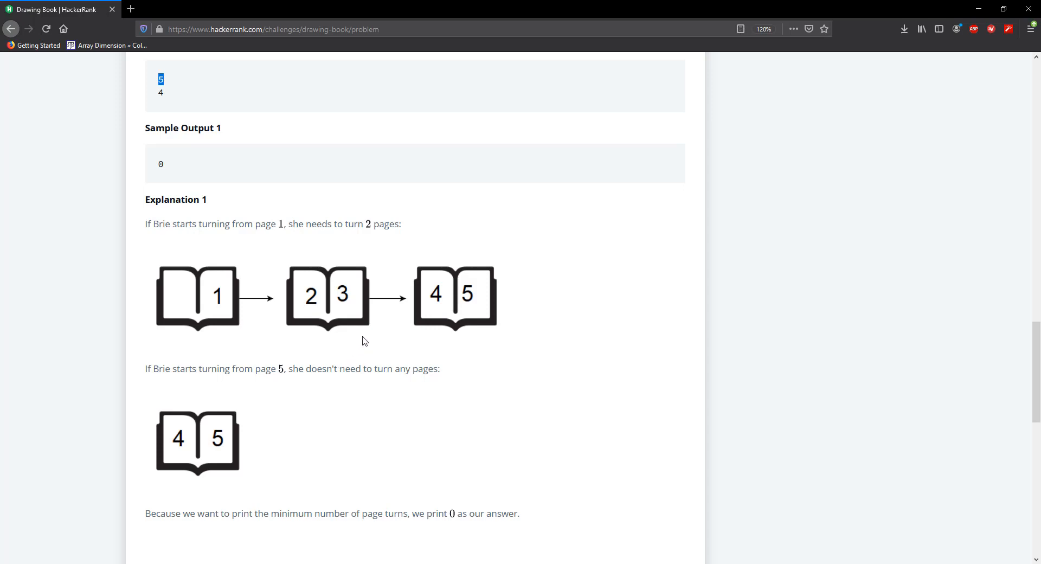
{"action": "mouse_move", "coordinate": [436, 305]}
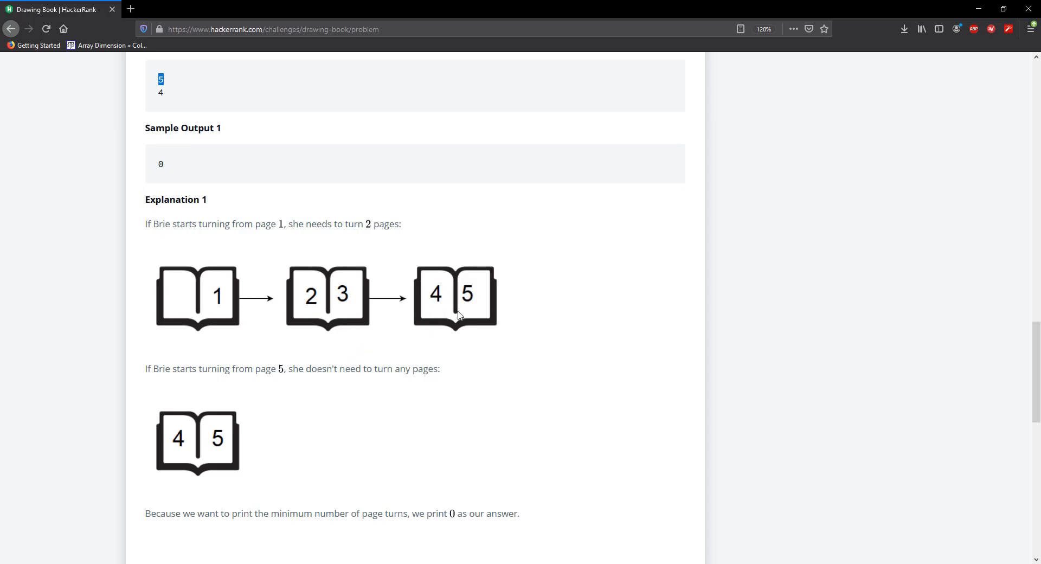
{"action": "mouse_move", "coordinate": [225, 457]}
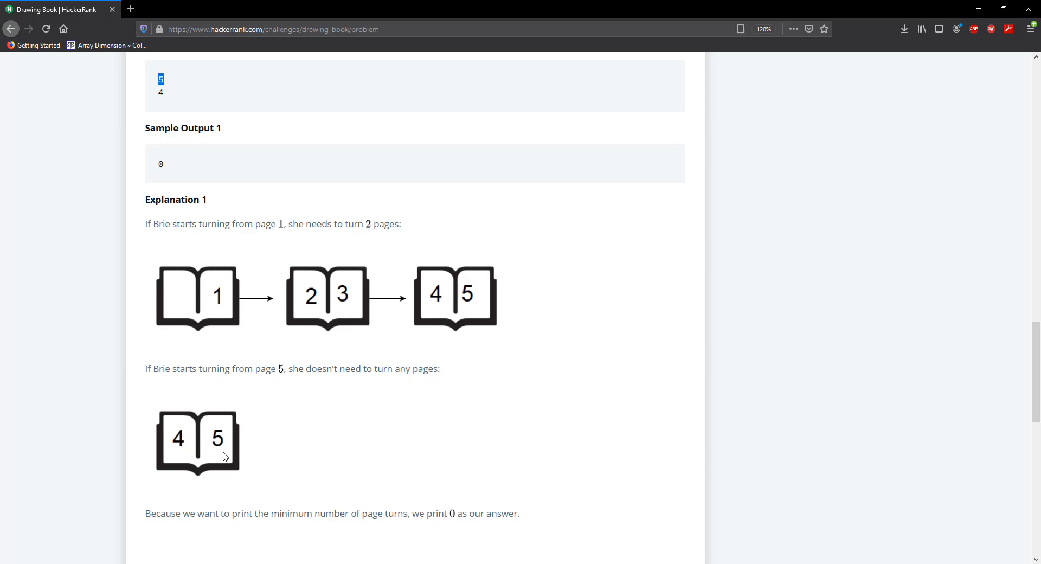
{"action": "mouse_move", "coordinate": [227, 448]}
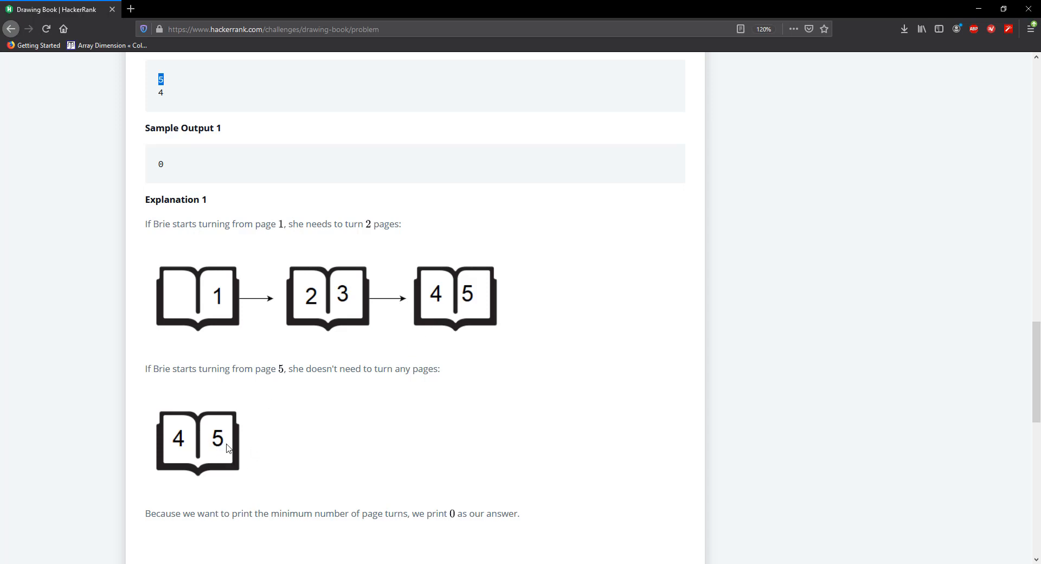
{"action": "mouse_move", "coordinate": [232, 461]}
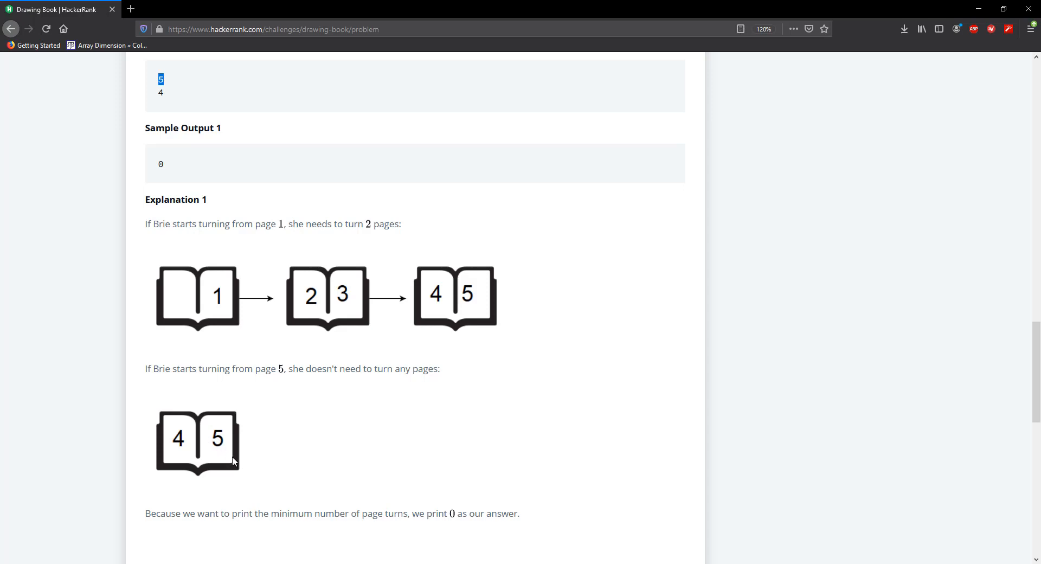
{"action": "mouse_move", "coordinate": [219, 451]}
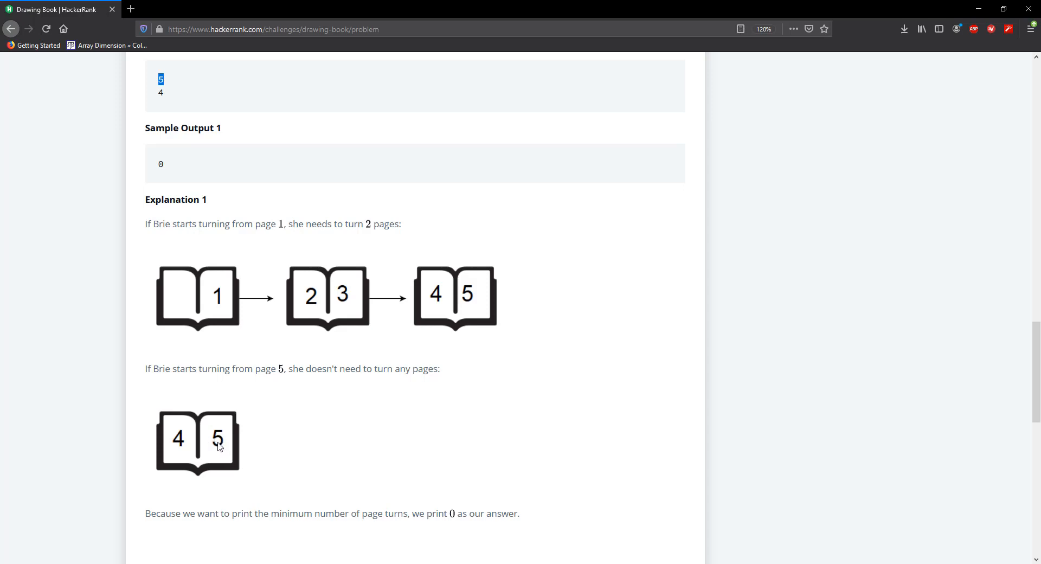
{"action": "mouse_move", "coordinate": [445, 305]}
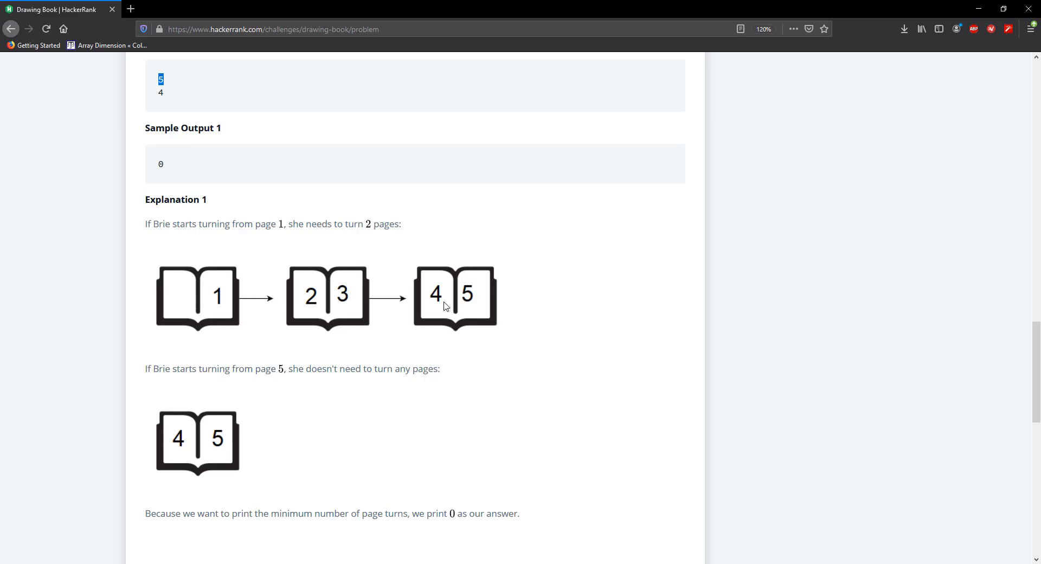
{"action": "mouse_move", "coordinate": [415, 307]}
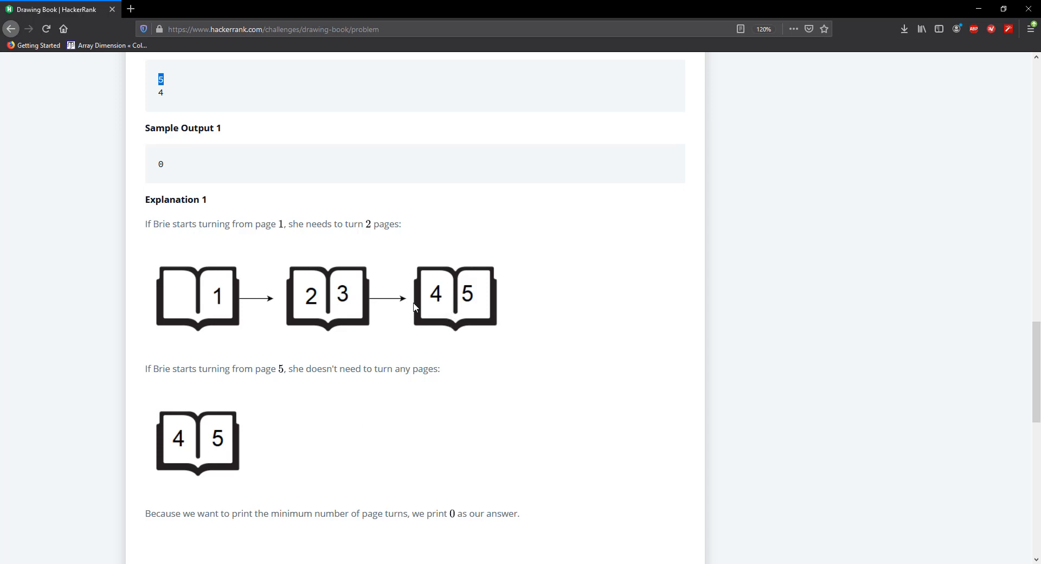
{"action": "mouse_move", "coordinate": [226, 446]}
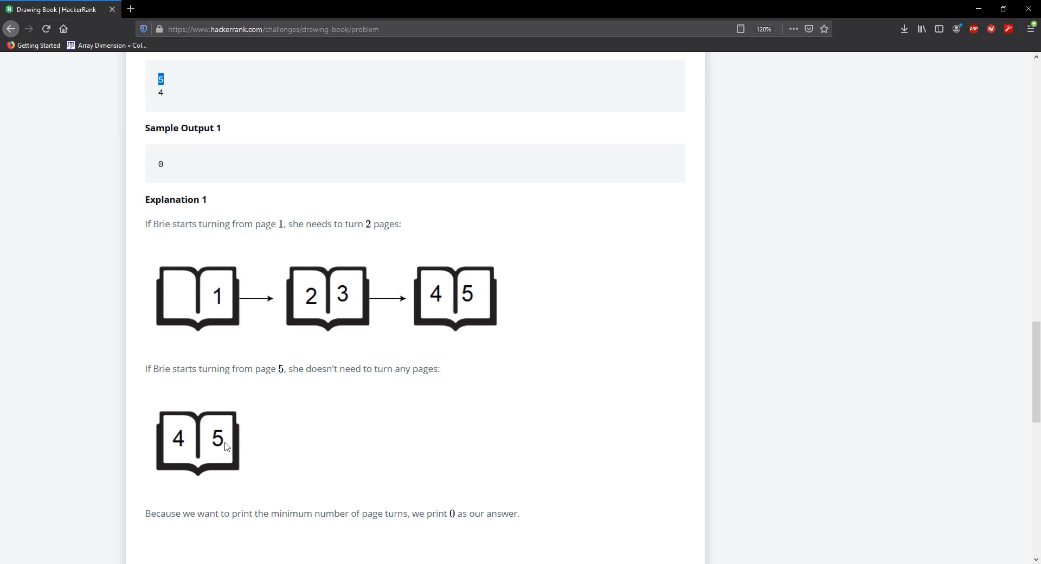
{"action": "mouse_move", "coordinate": [433, 310]}
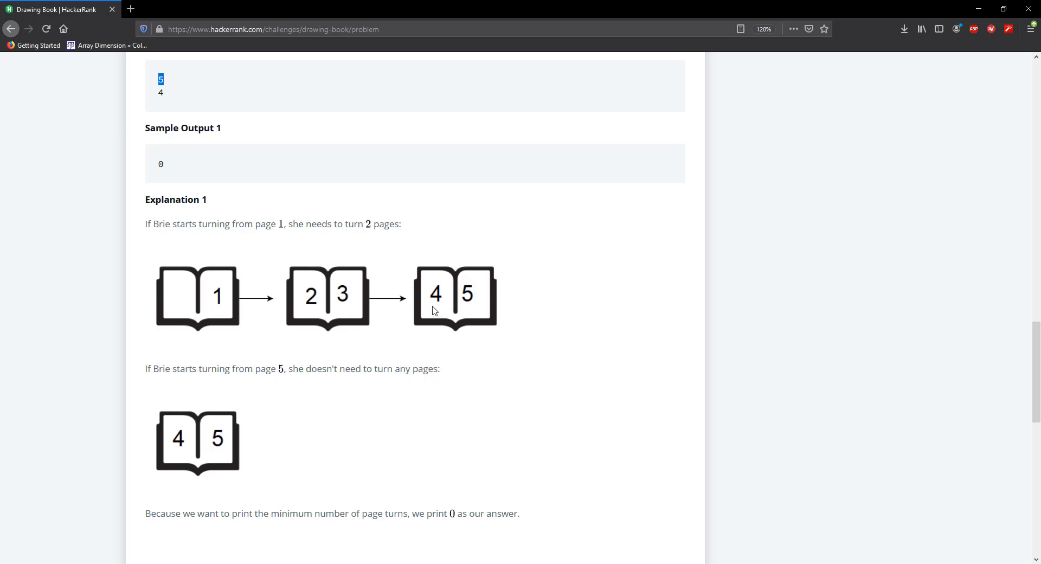
{"action": "mouse_move", "coordinate": [231, 445]}
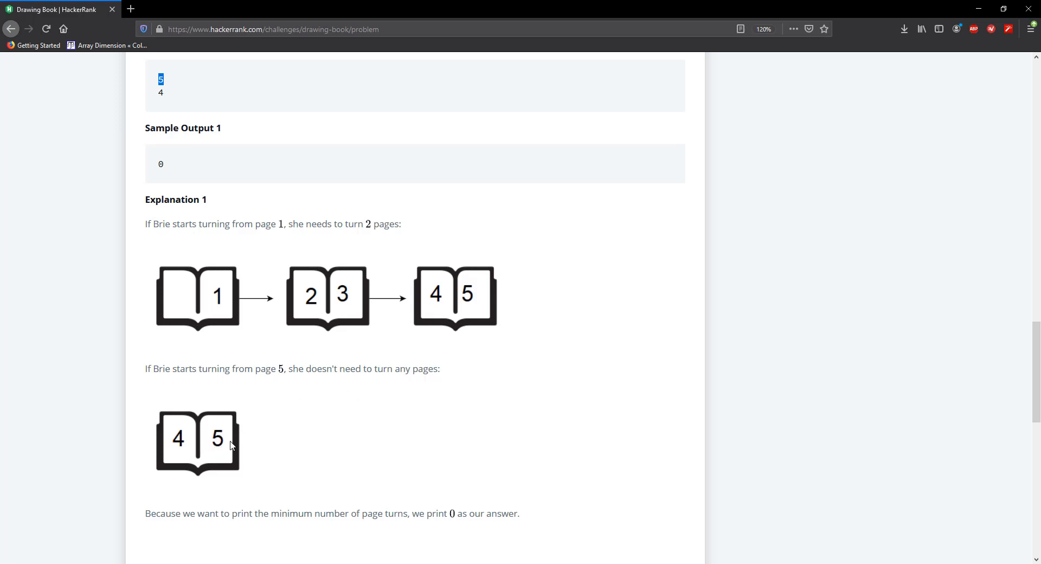
{"action": "mouse_move", "coordinate": [323, 307]}
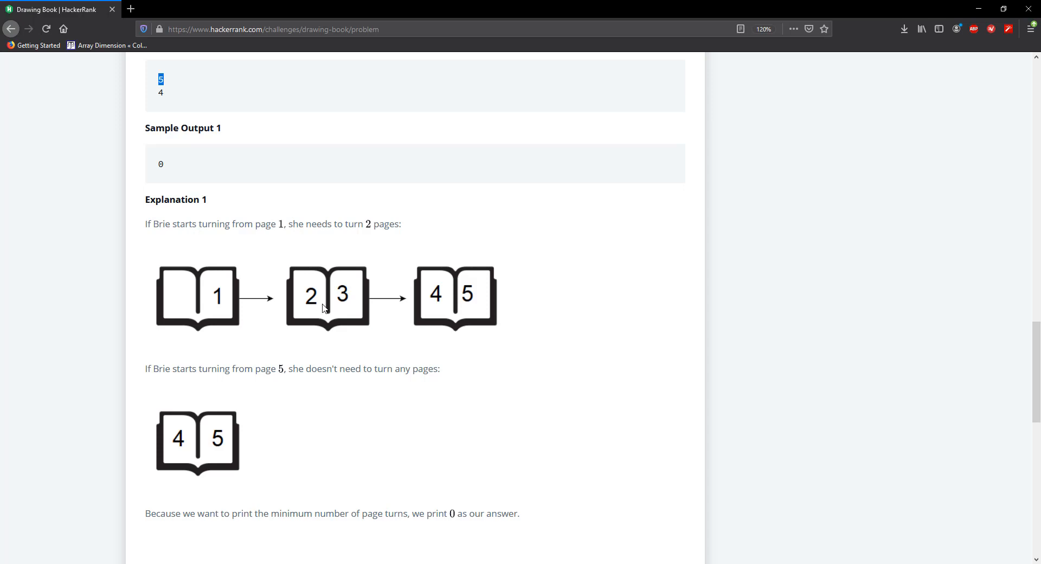
{"action": "mouse_move", "coordinate": [233, 455]}
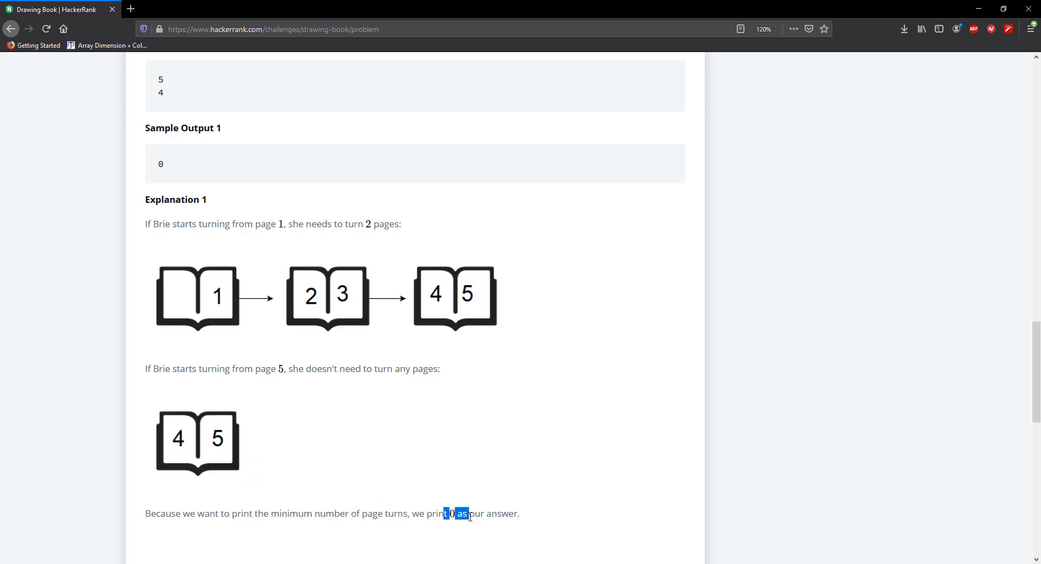
Write 'return Math.min(p/2, n/2 - p/2);' in the Java 8 pageCount function.
{"action": "scroll", "scroll_direction": "down", "scroll_amount": 3}
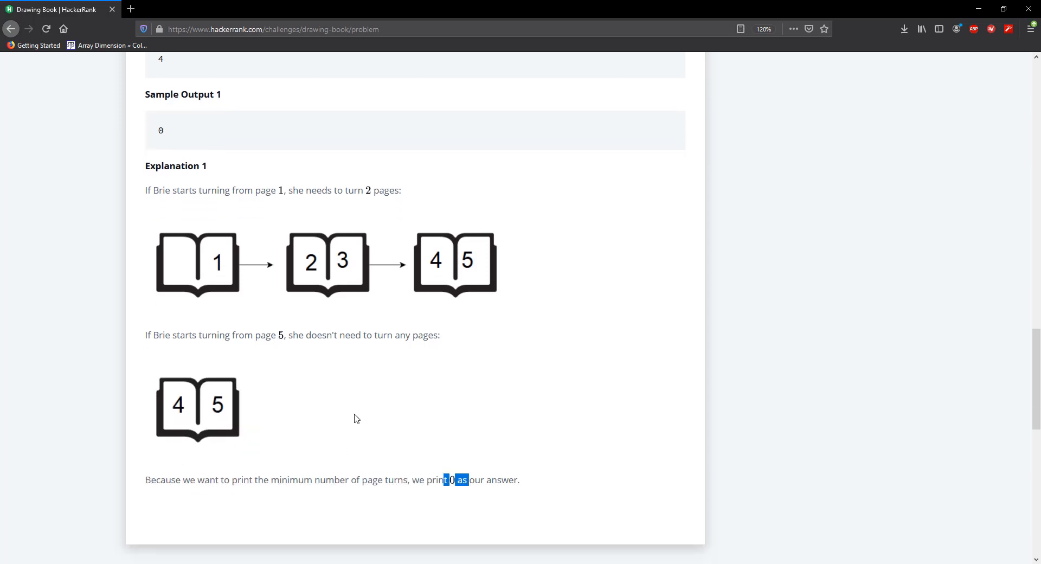
{"action": "scroll", "scroll_direction": "down", "scroll_amount": 3}
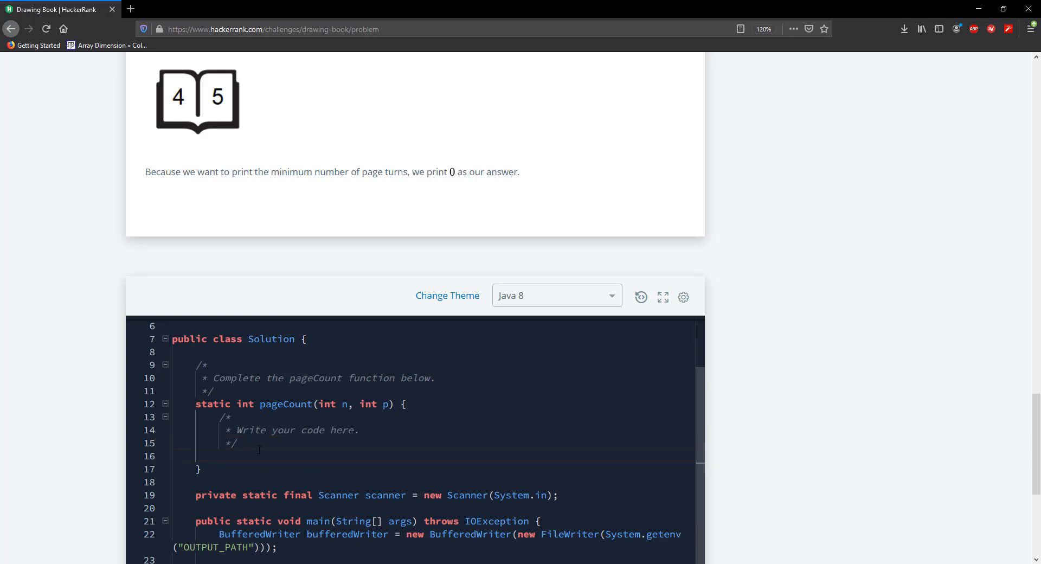
{"action": "type", "text": "return Math"}
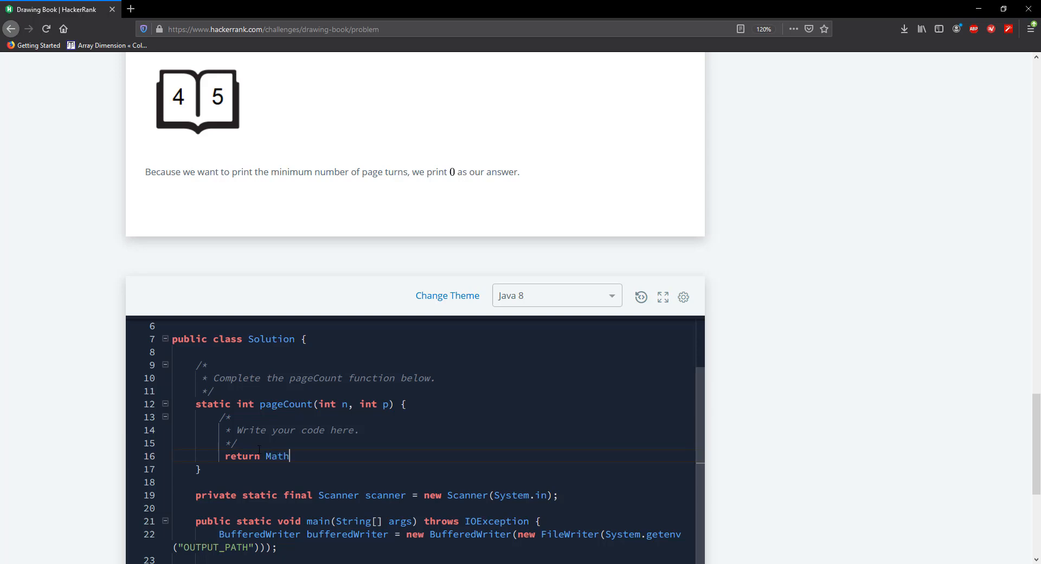
{"action": "type", "text": ".mi"}
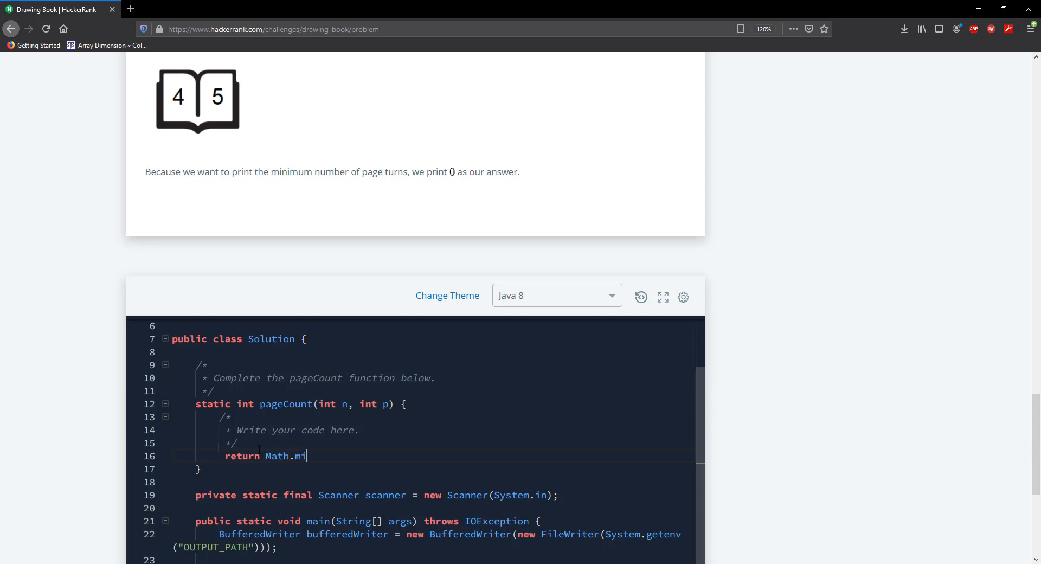
{"action": "type", "text": "n()"}
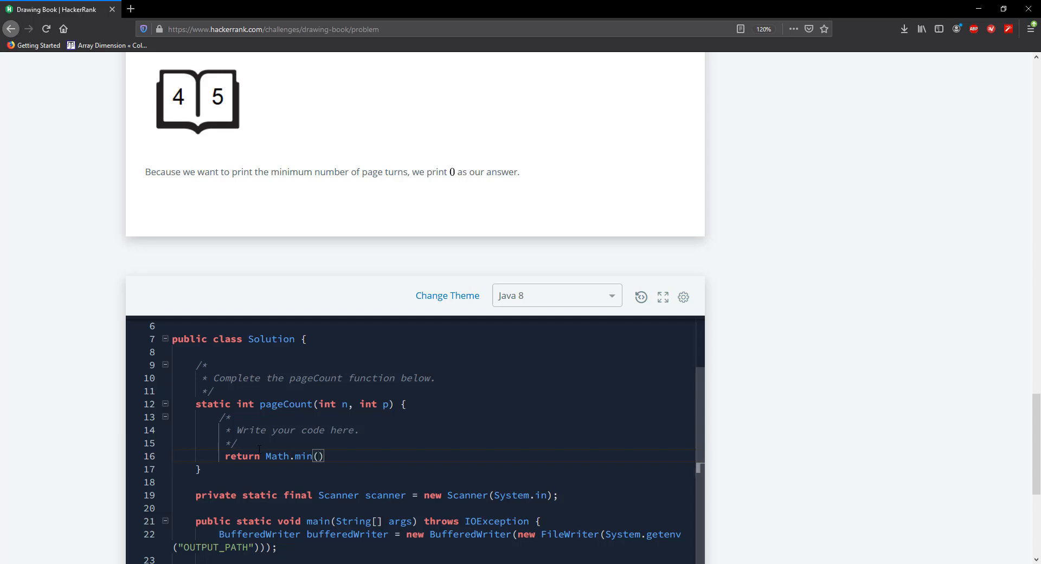
{"action": "type", "text": "p"}
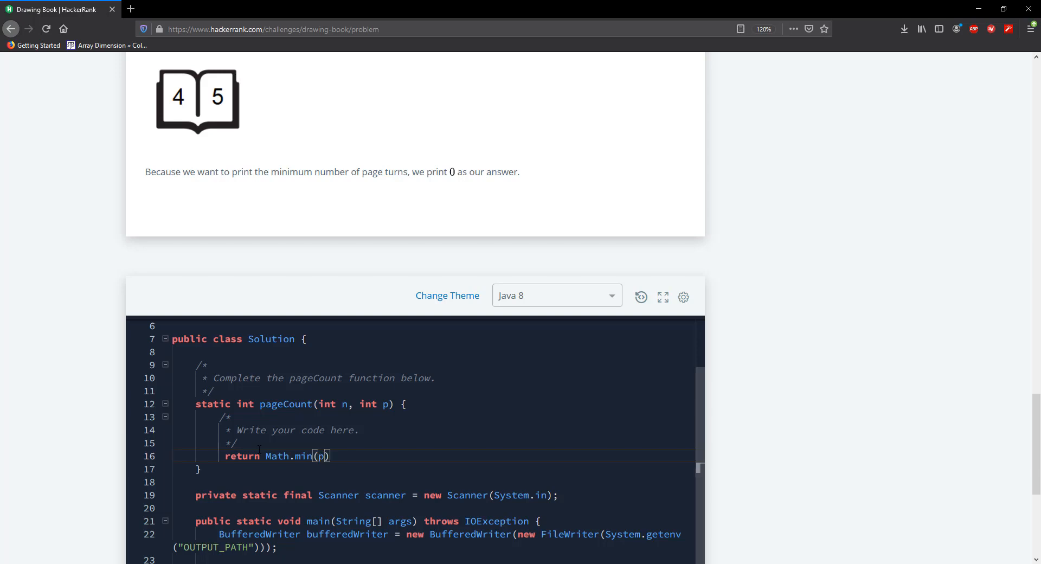
{"action": "type", "text": "/2"}
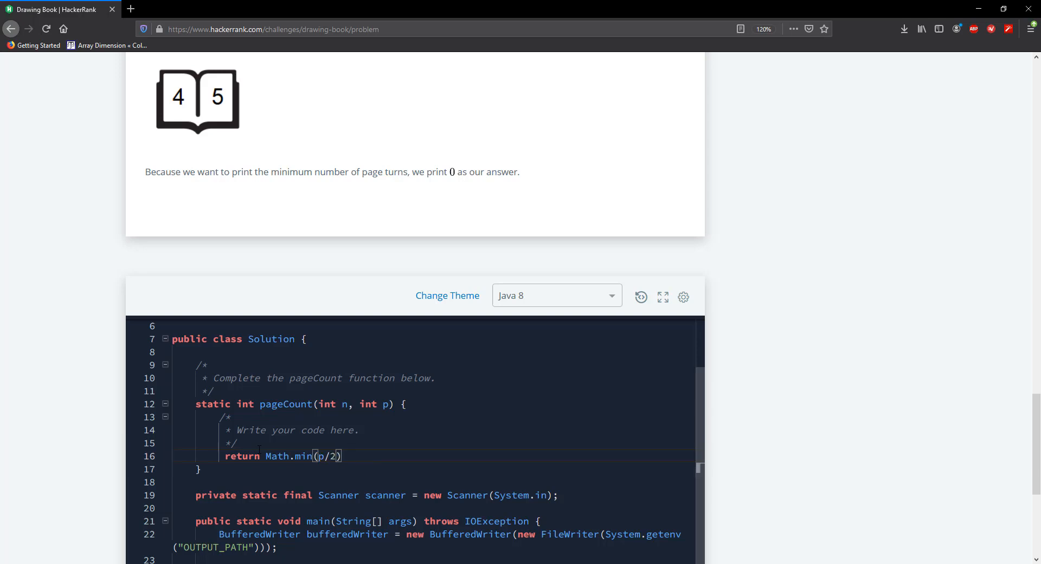
{"action": "type", "text": ","}
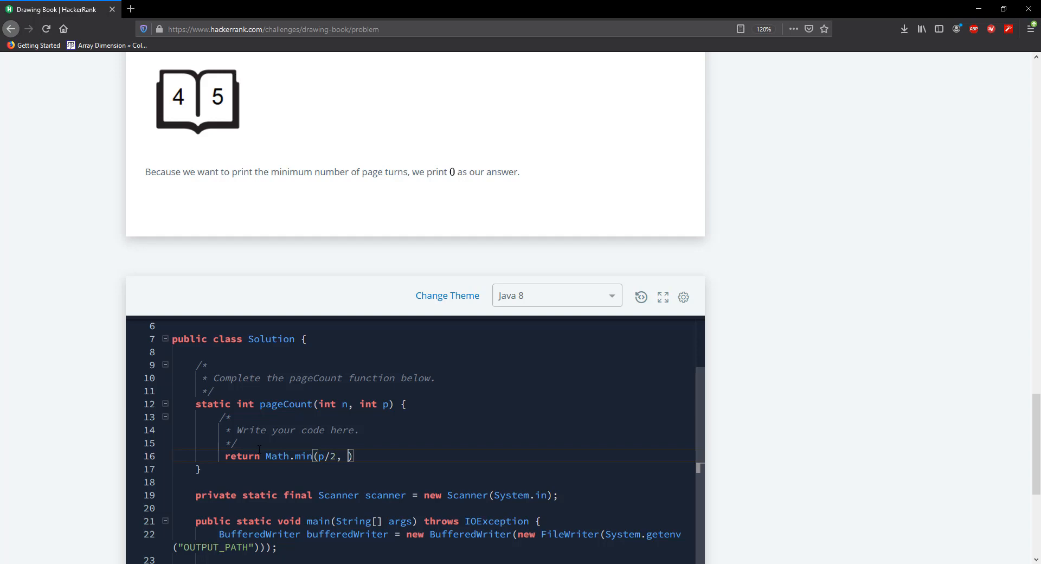
{"action": "type", "text": "n"}
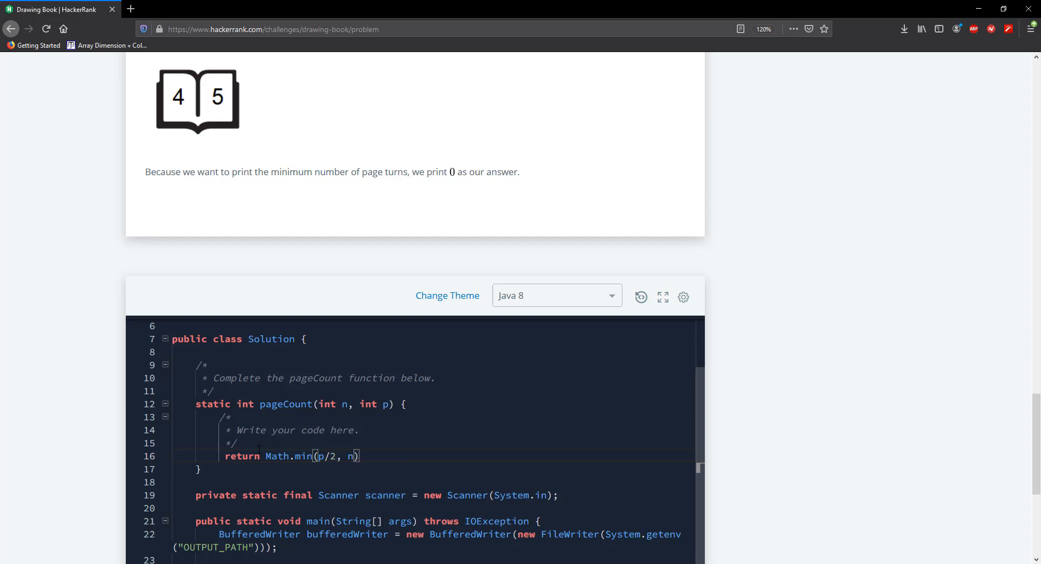
{"action": "type", "text": "/2 -"}
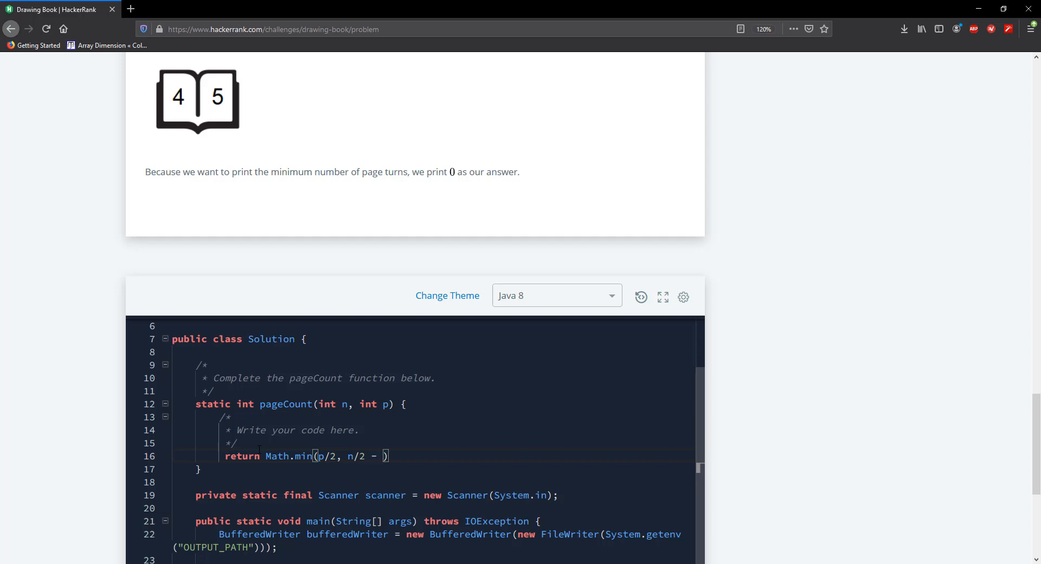
{"action": "type", "text": "p/2"}
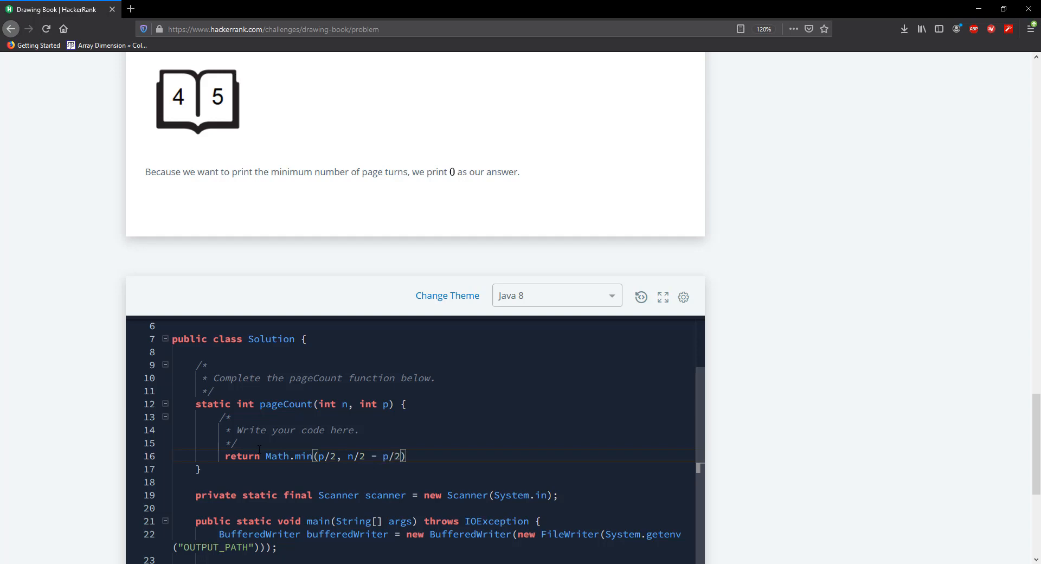
{"action": "type", "text": ";"}
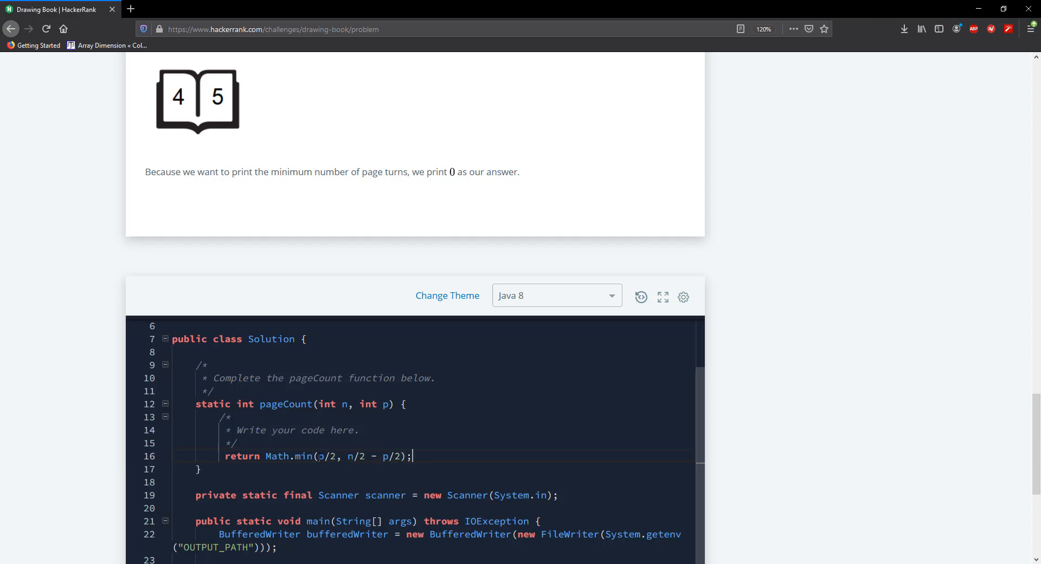
{"action": "double_click", "coordinate": [326, 457]}
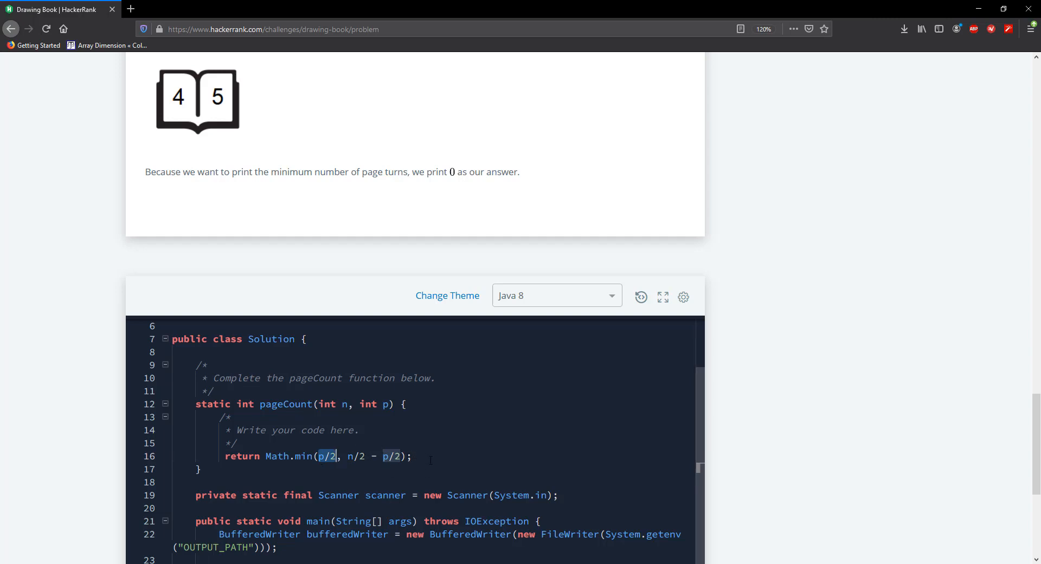
Run Code, confirm sample test cases 0 and 1 pass, then Submit Code.
{"action": "scroll", "scroll_direction": "down", "scroll_amount": 3}
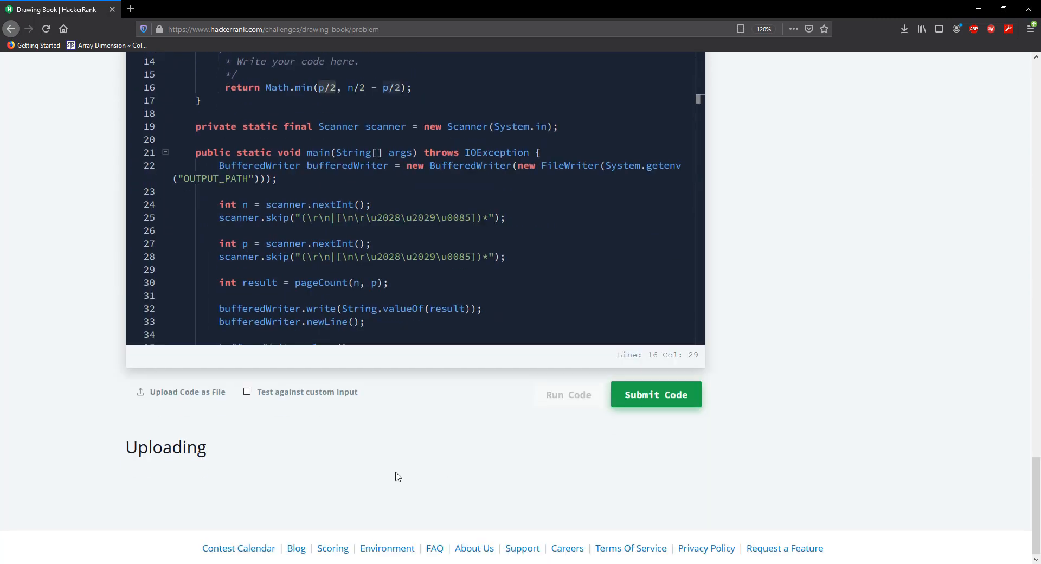
{"action": "left_click", "coordinate": [654, 394]}
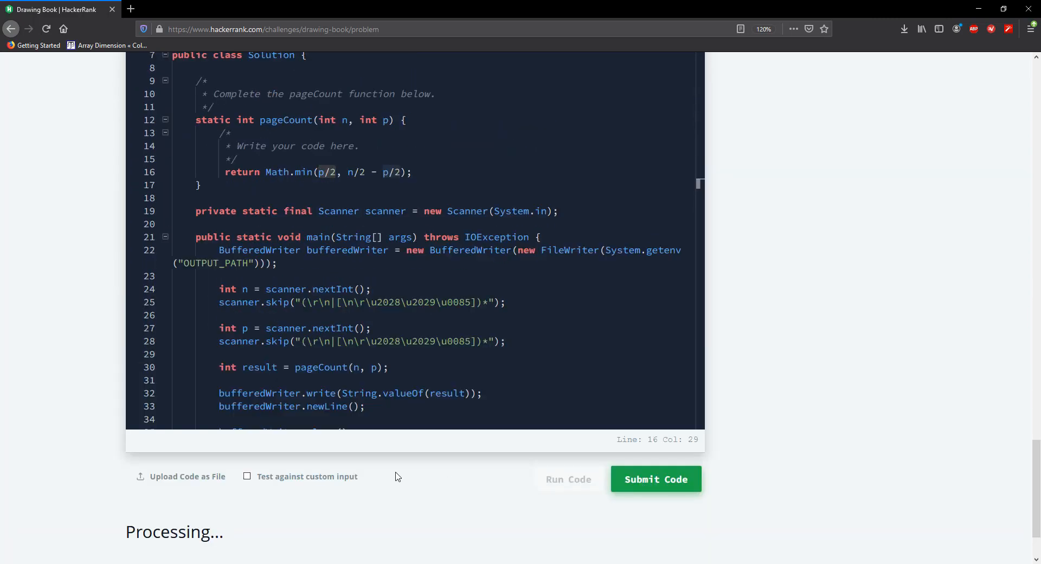
{"action": "left_click", "coordinate": [568, 479]}
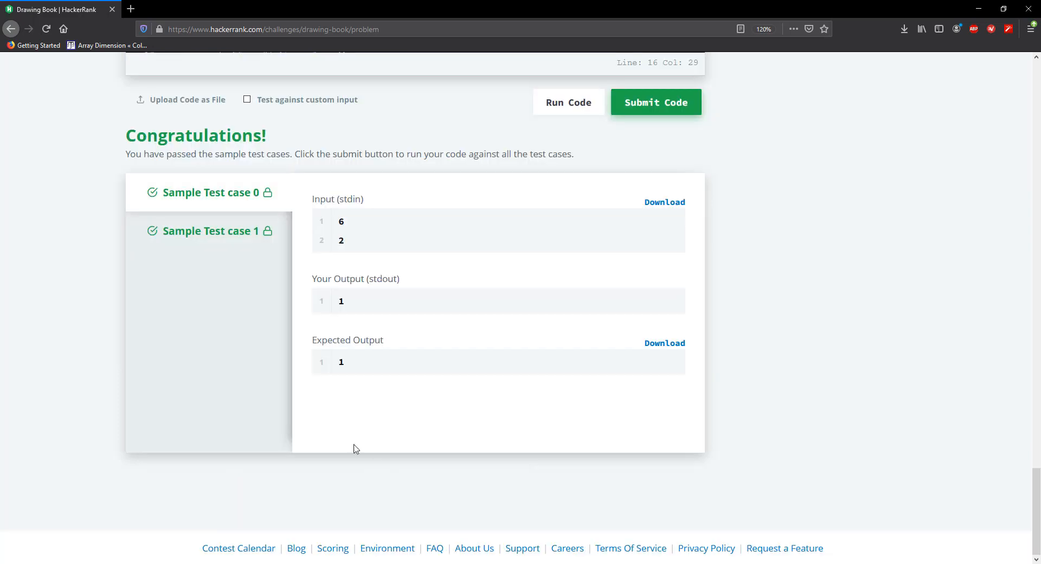
{"action": "left_click", "coordinate": [654, 101]}
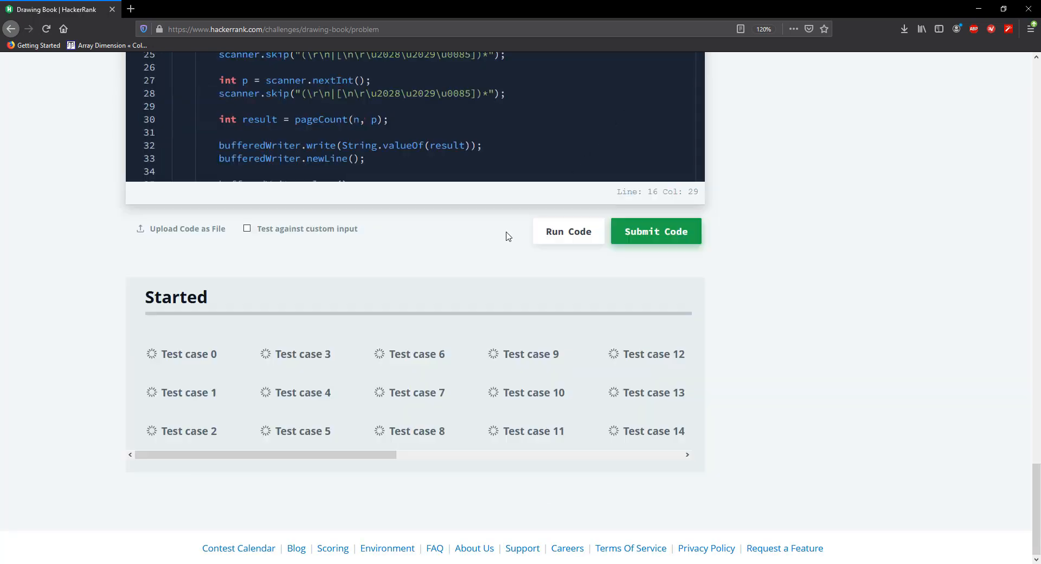